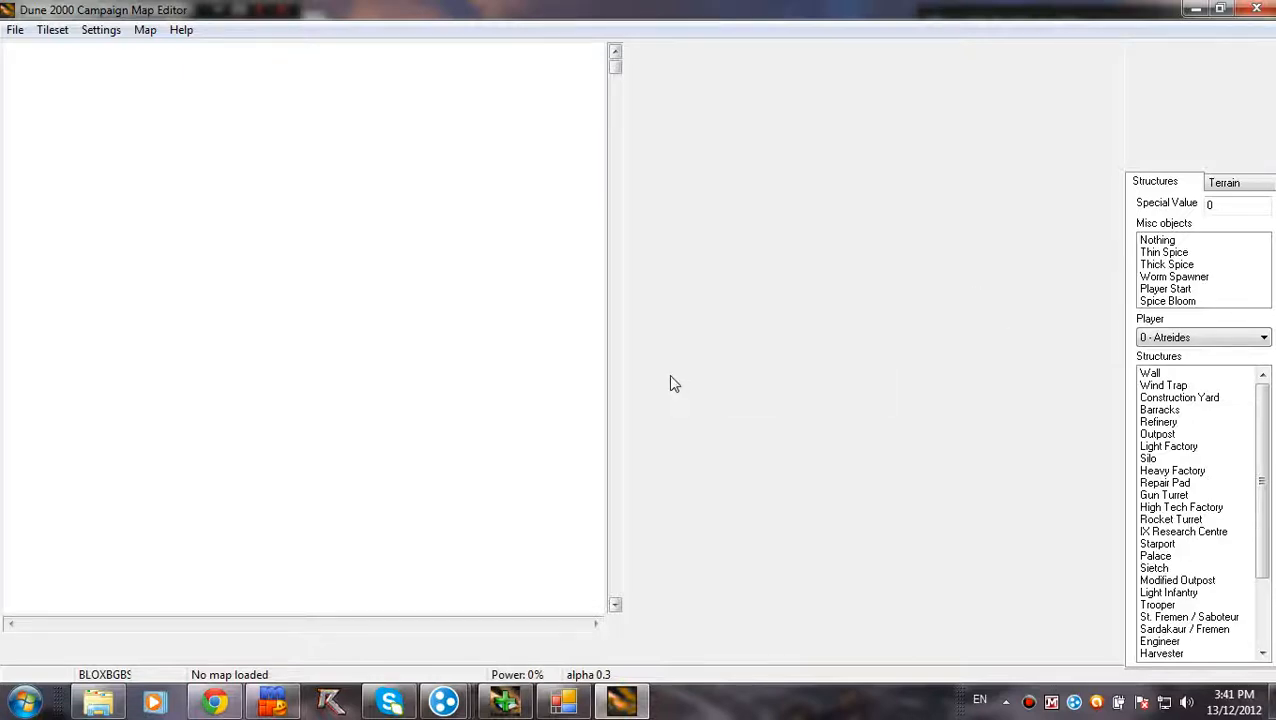
mouse_move(686, 376)
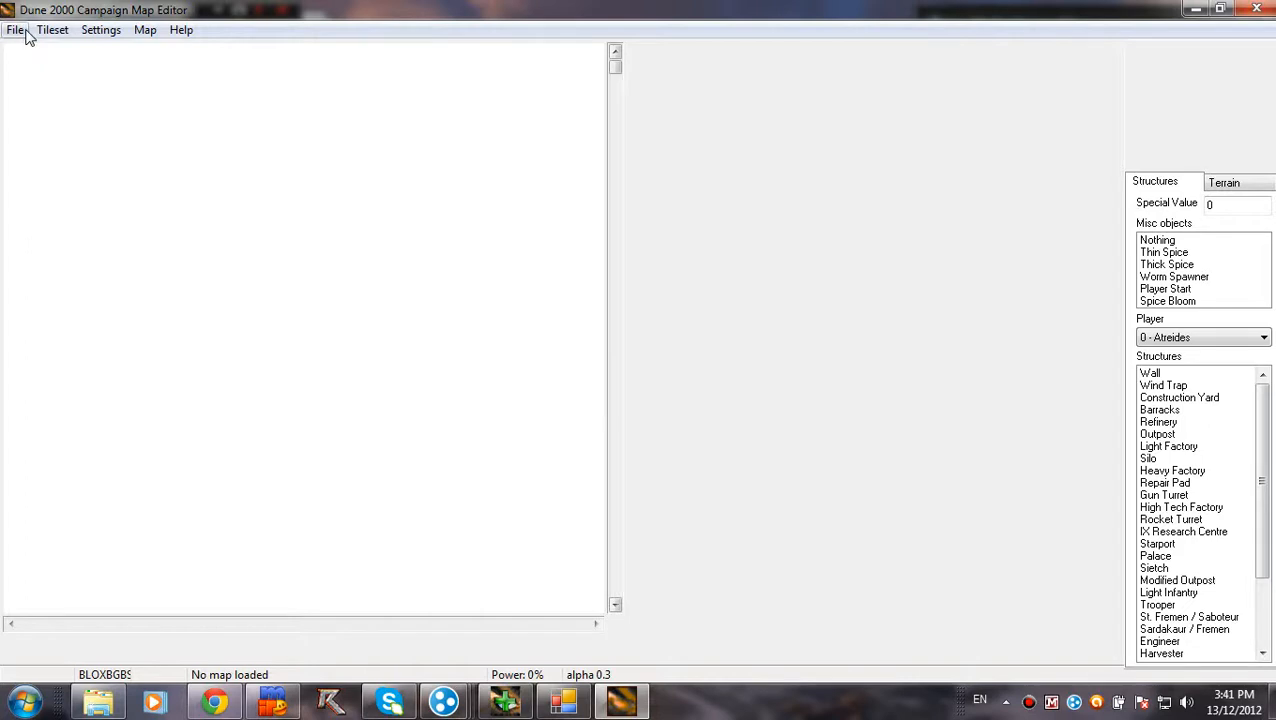
mouse_move(676, 478)
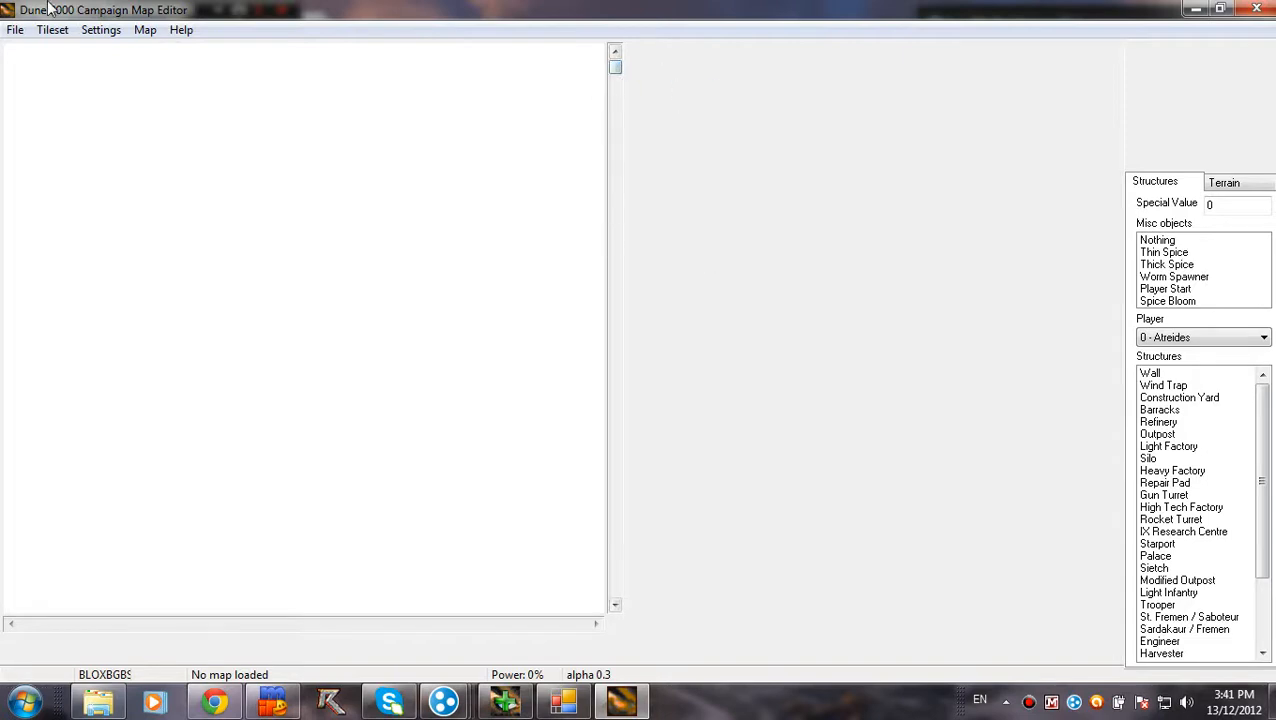
mouse_move(24, 130)
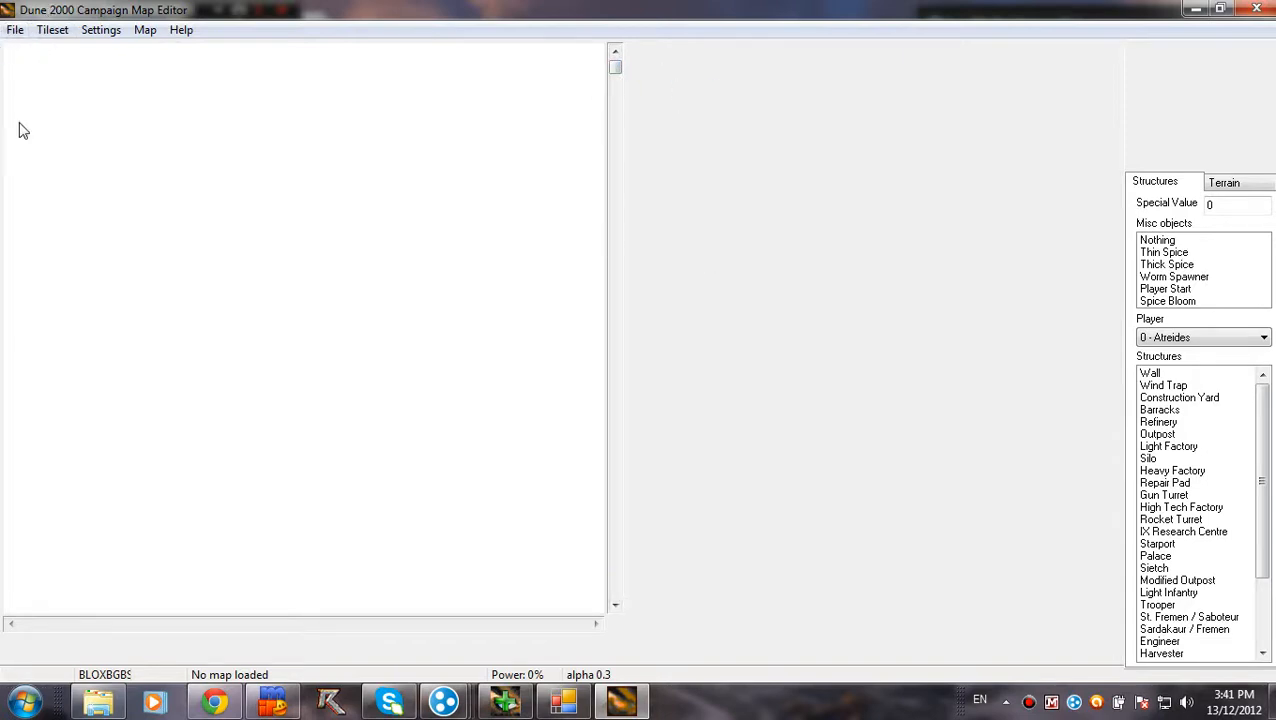
mouse_move(30, 76)
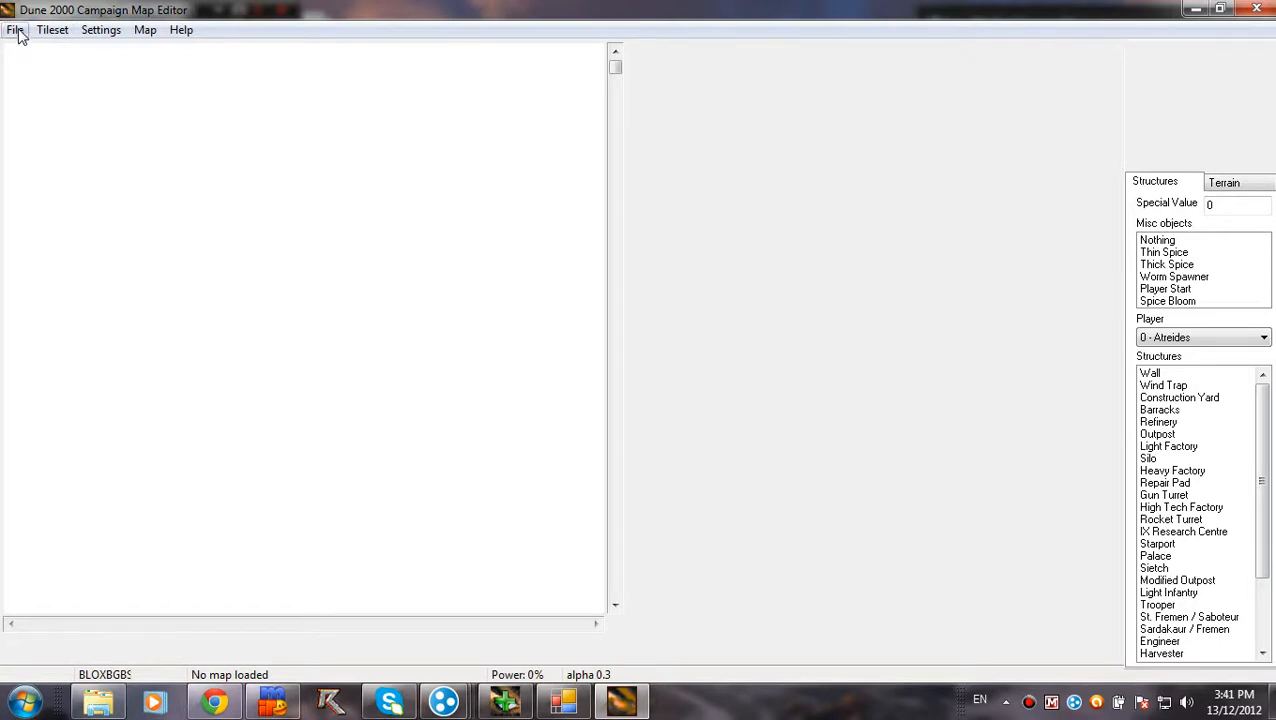
Step: Load 2PLAY6.MAP from the game's maps folder via File > Open map
click(16, 30)
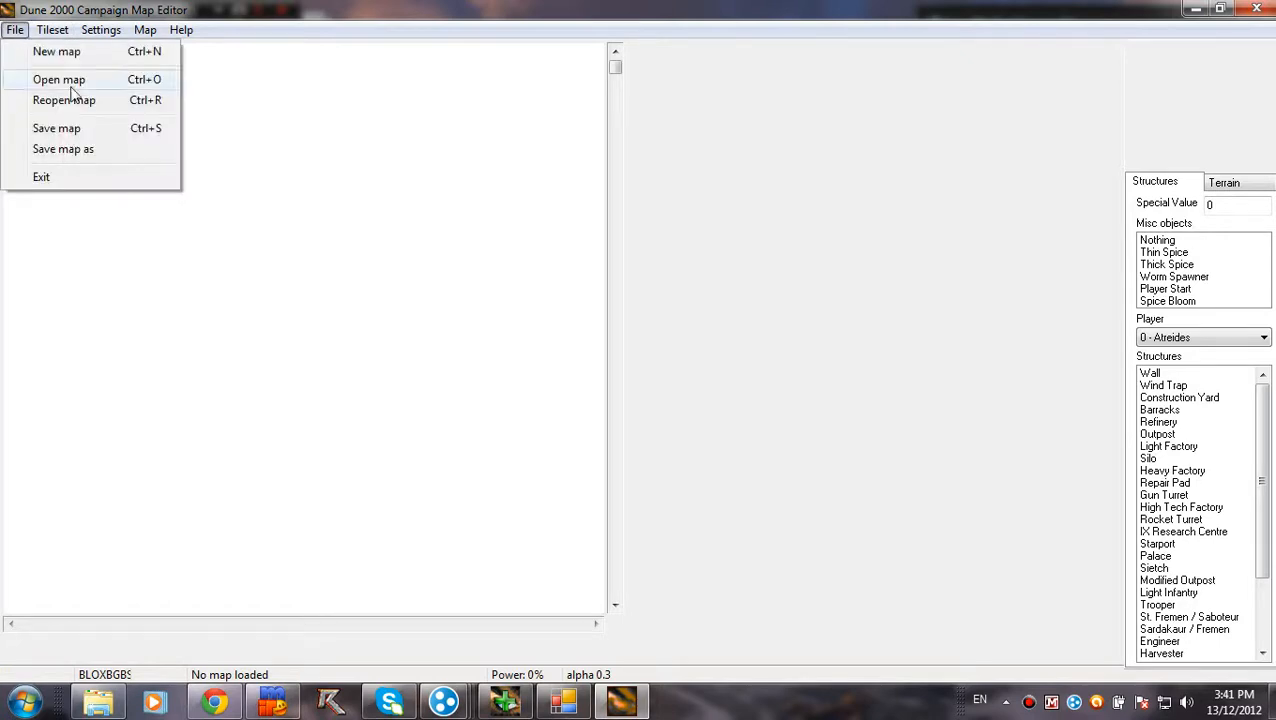
click(58, 80)
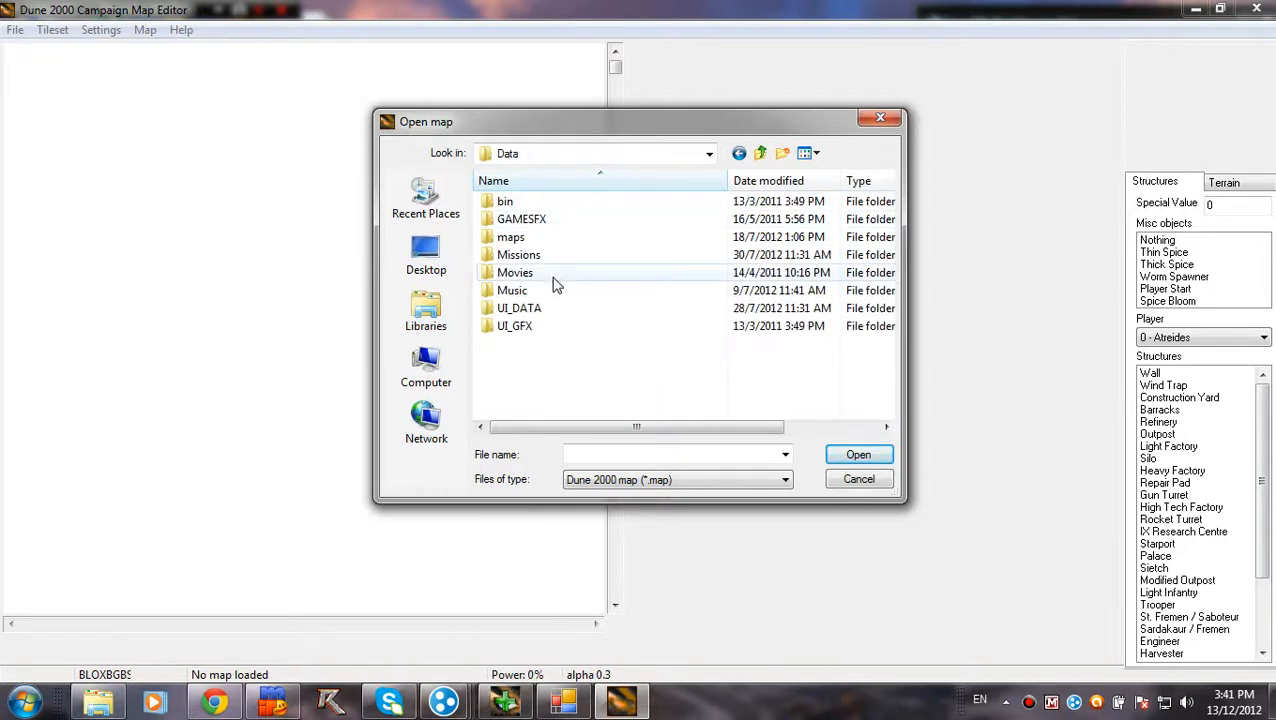
mouse_move(544, 236)
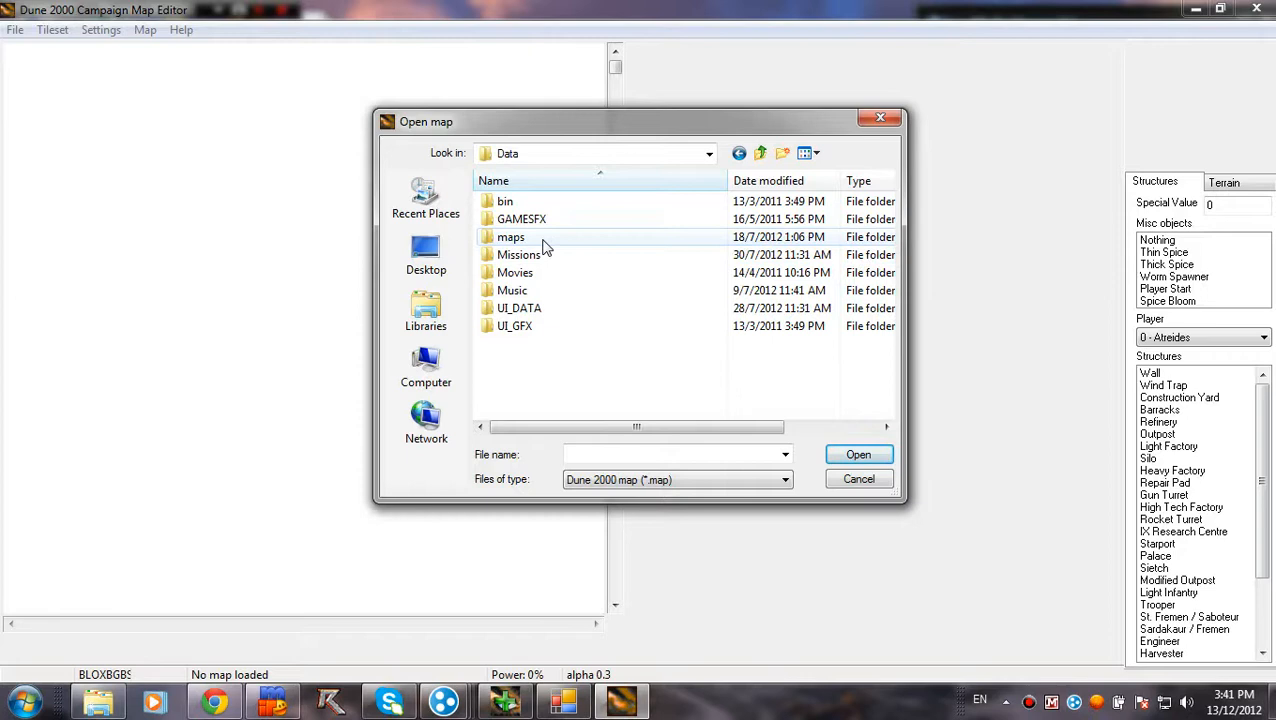
double_click(512, 236)
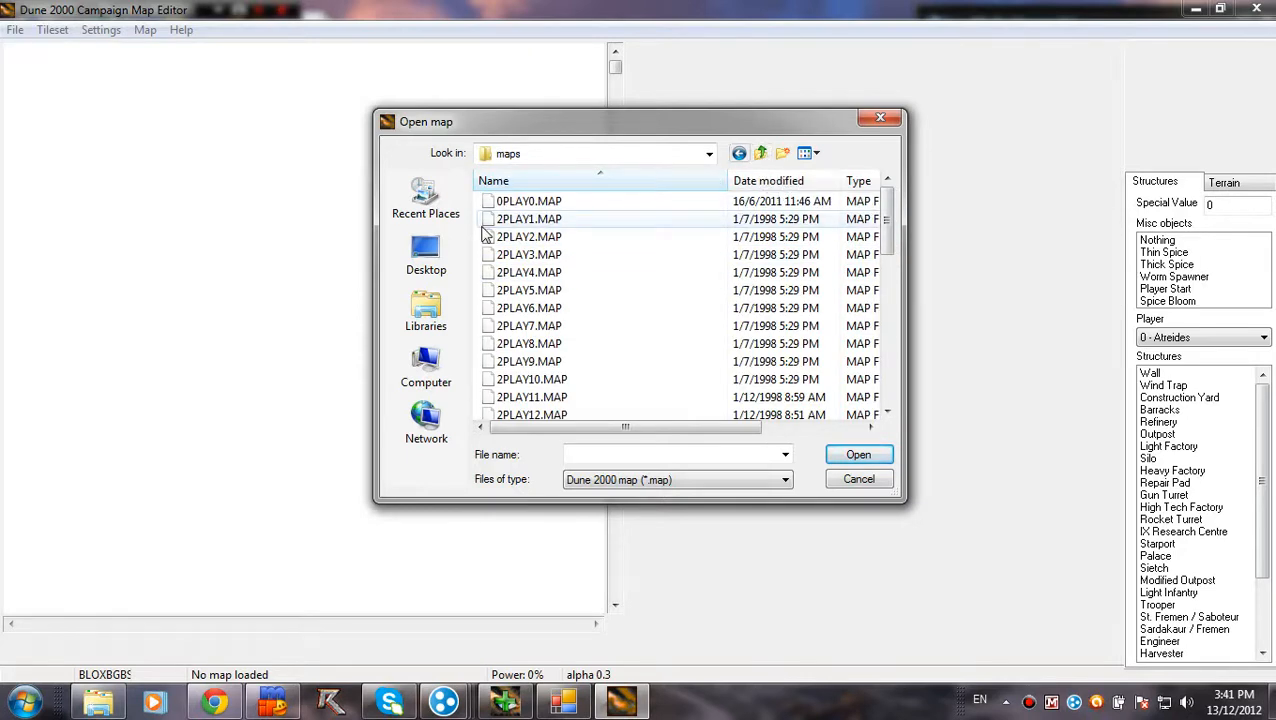
click(528, 308)
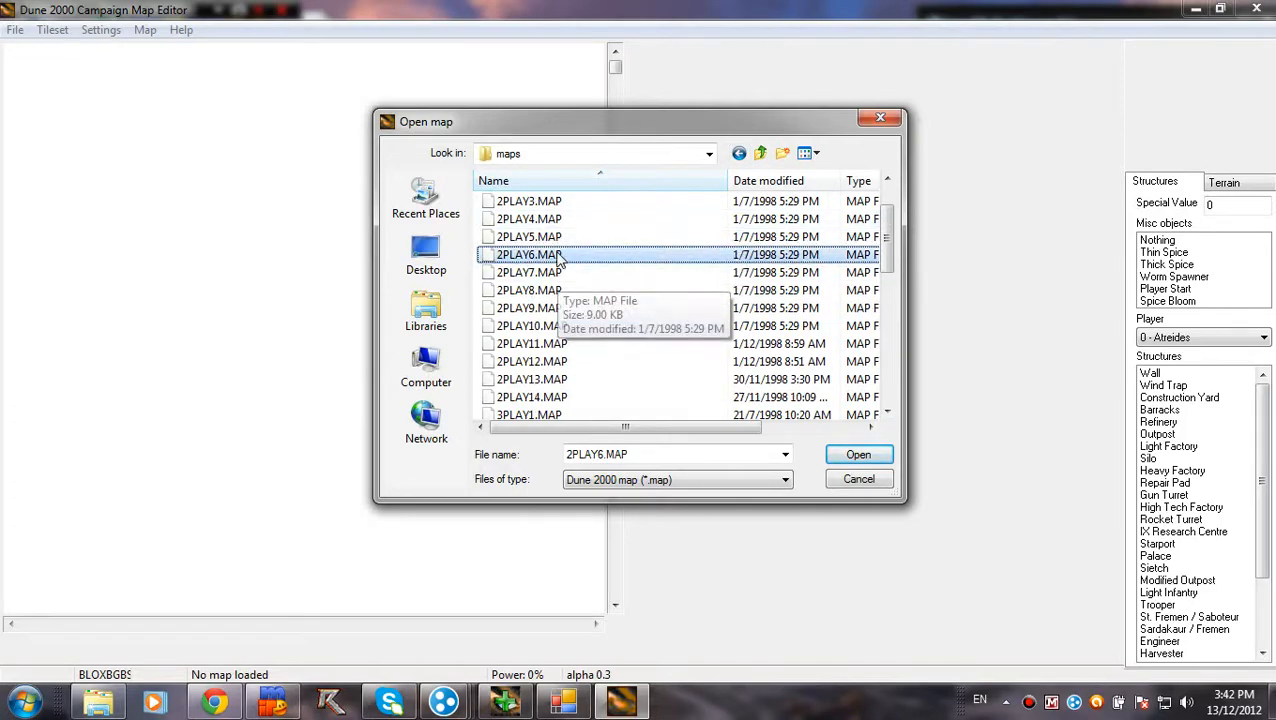
click(856, 454)
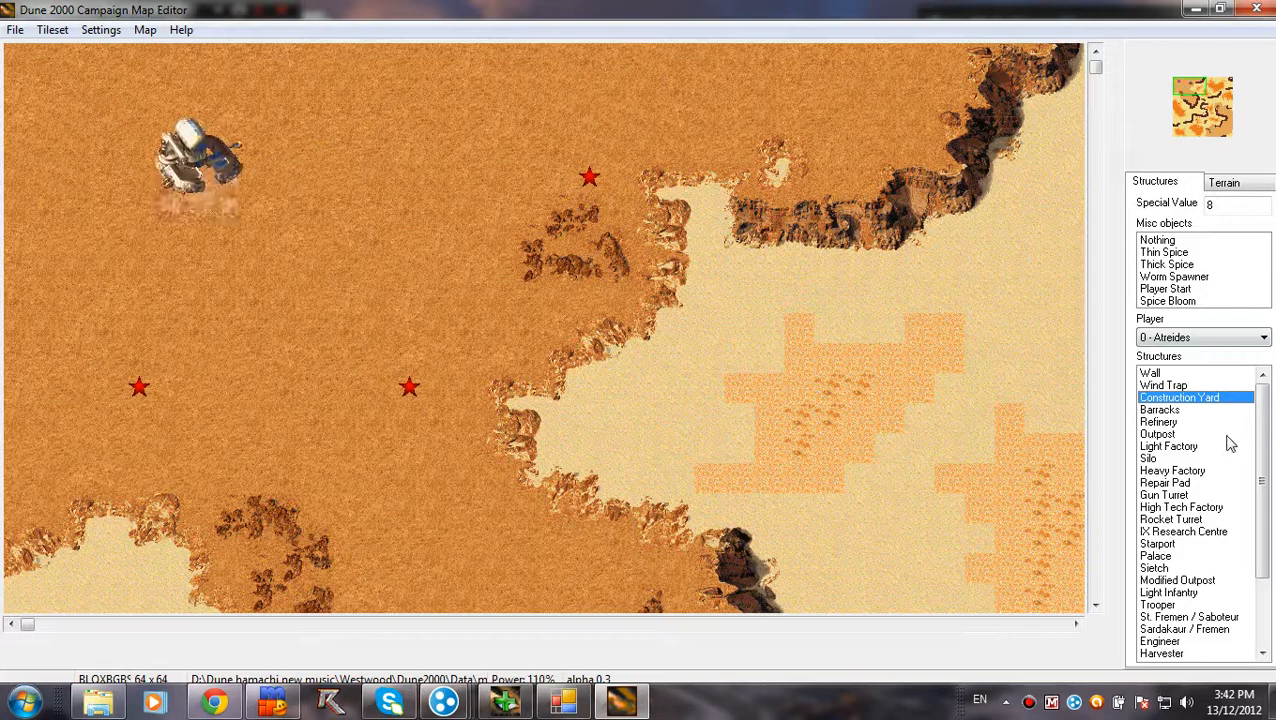
Step: Place Atreides wind traps, a refinery, an outpost and a heavy factory in the upper-left
click(1164, 384)
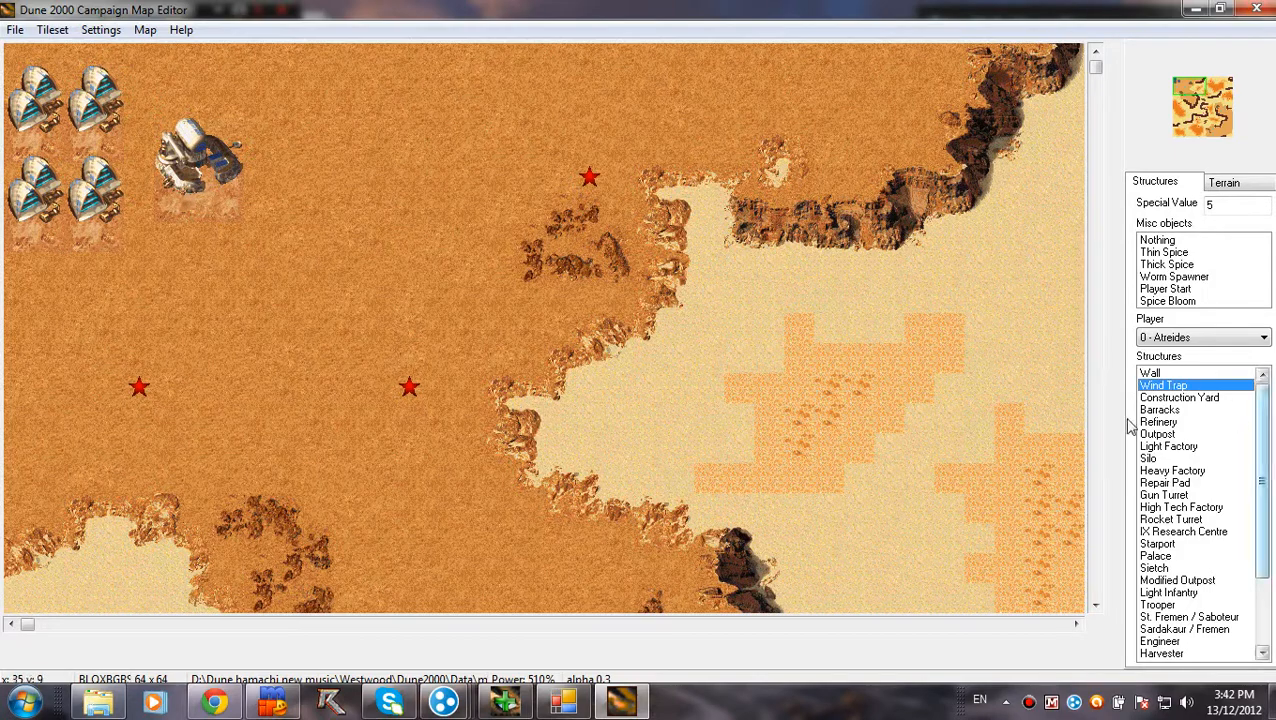
click(1158, 420)
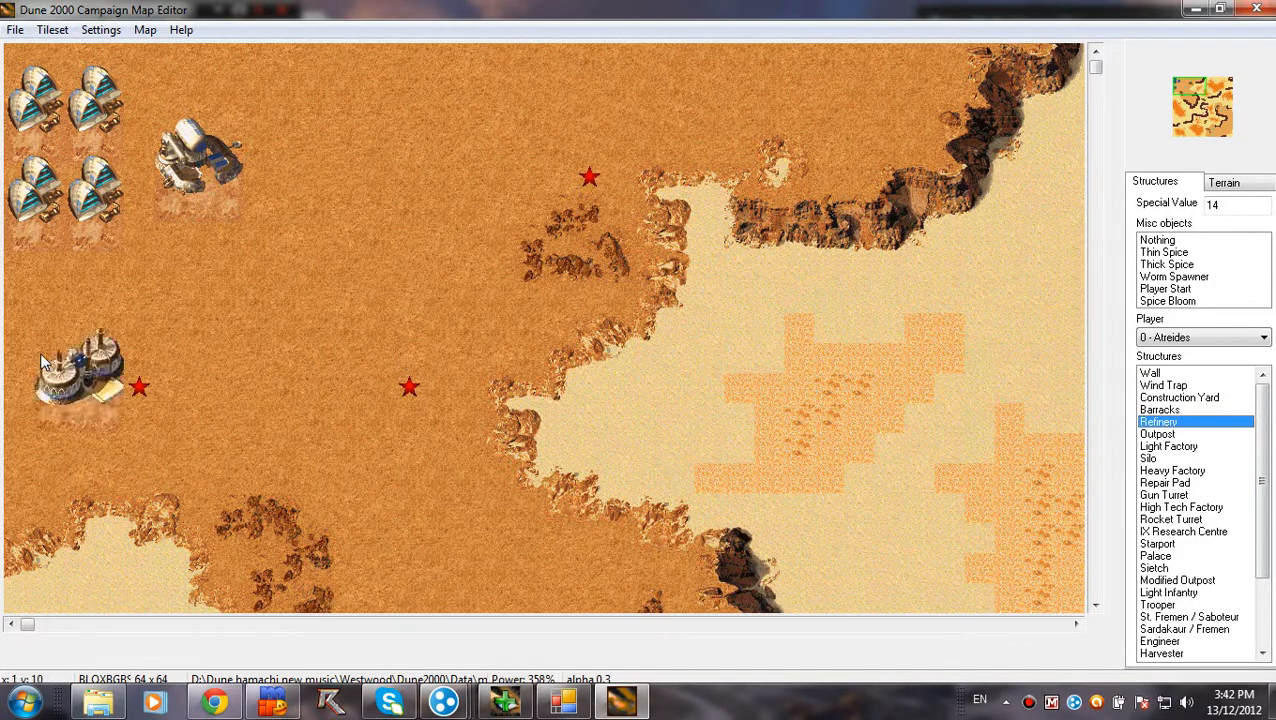
click(1168, 446)
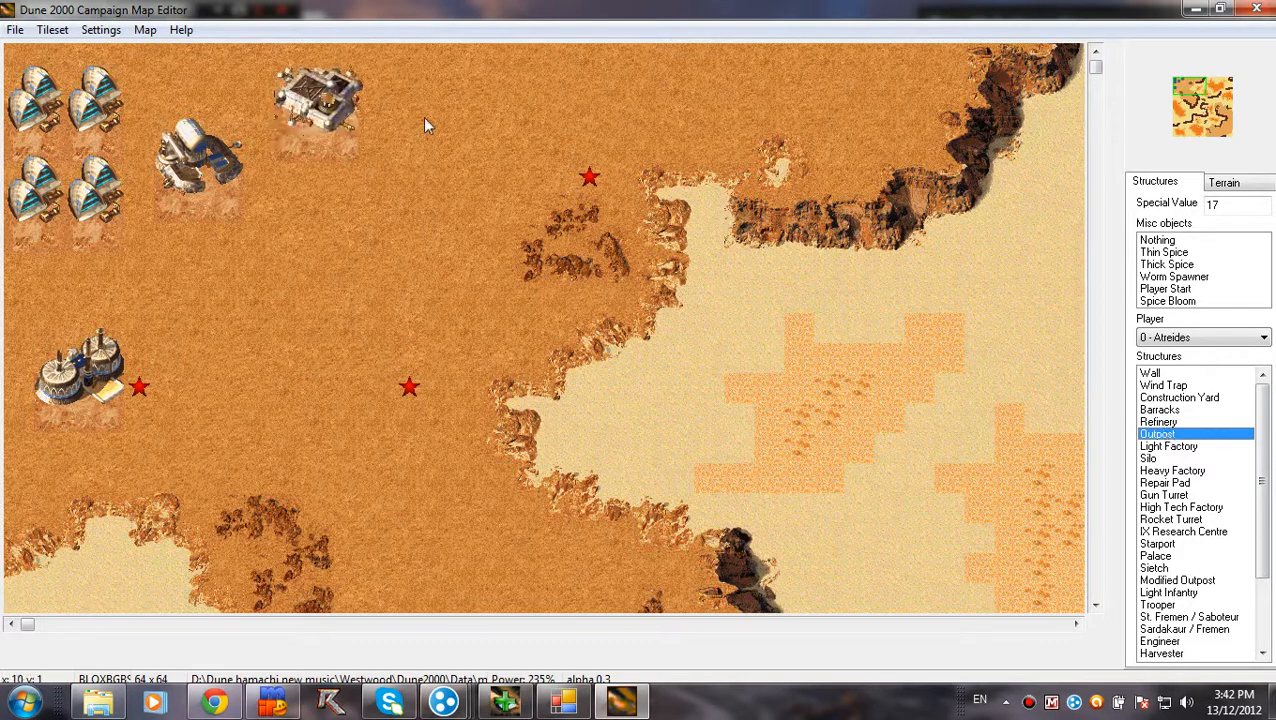
click(244, 344)
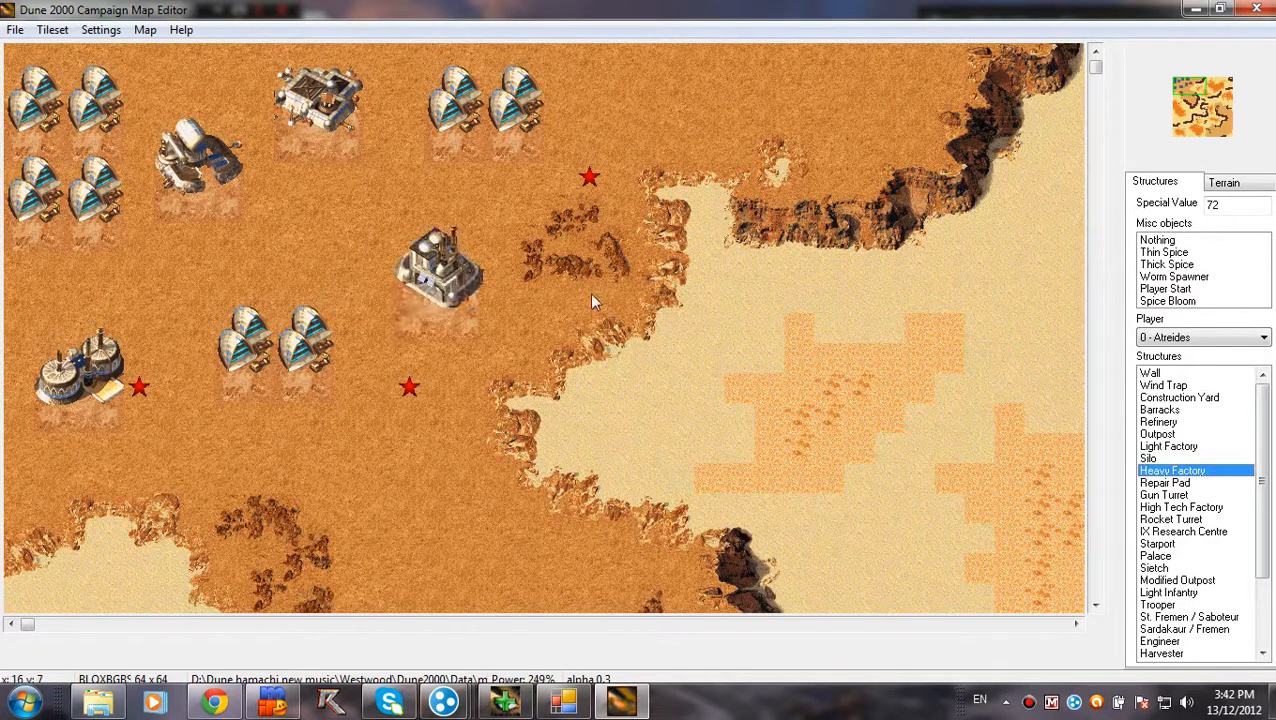
Step: Lay wall lines along the ridge and add a refinery and repair pad below them
click(1150, 372)
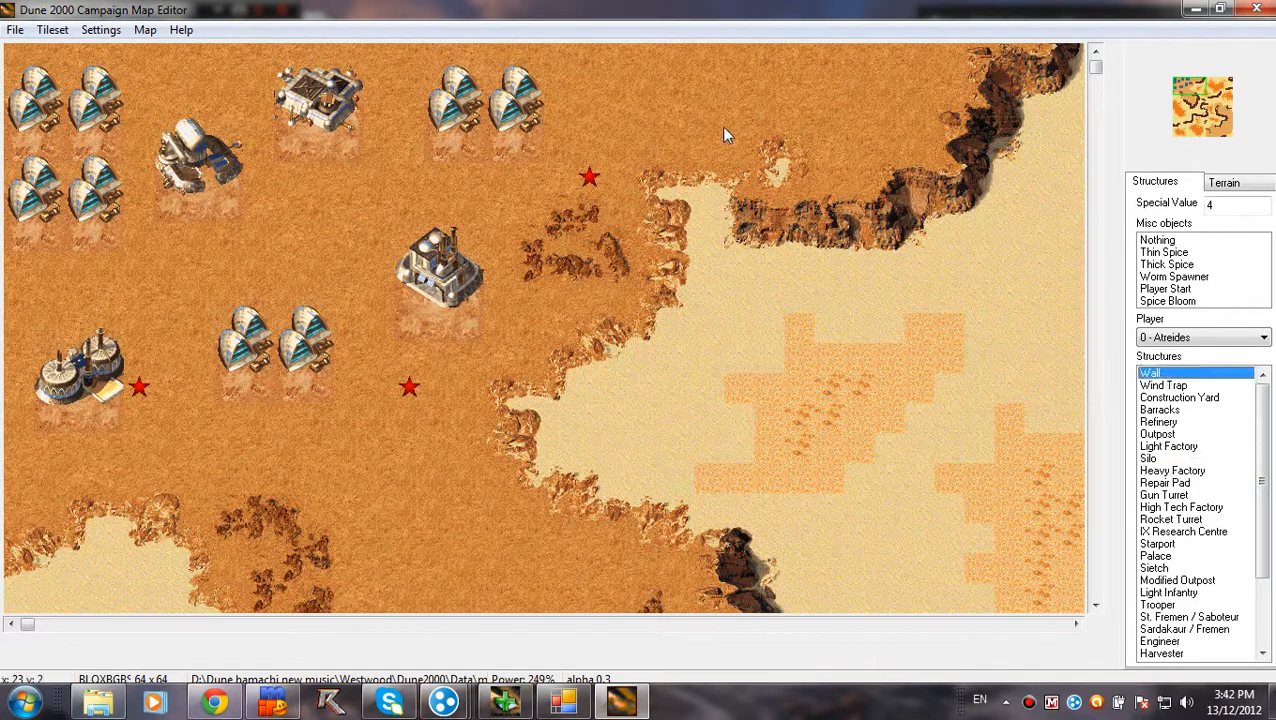
click(728, 136)
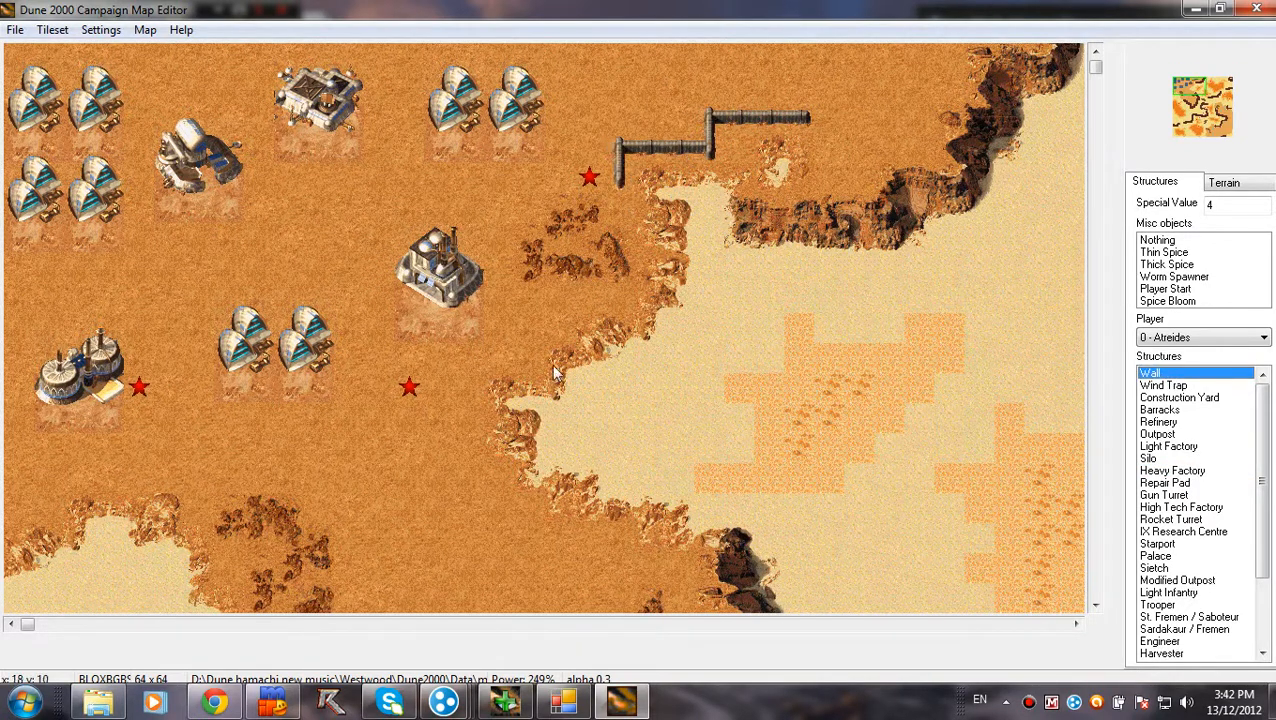
drag(472, 376, 472, 530)
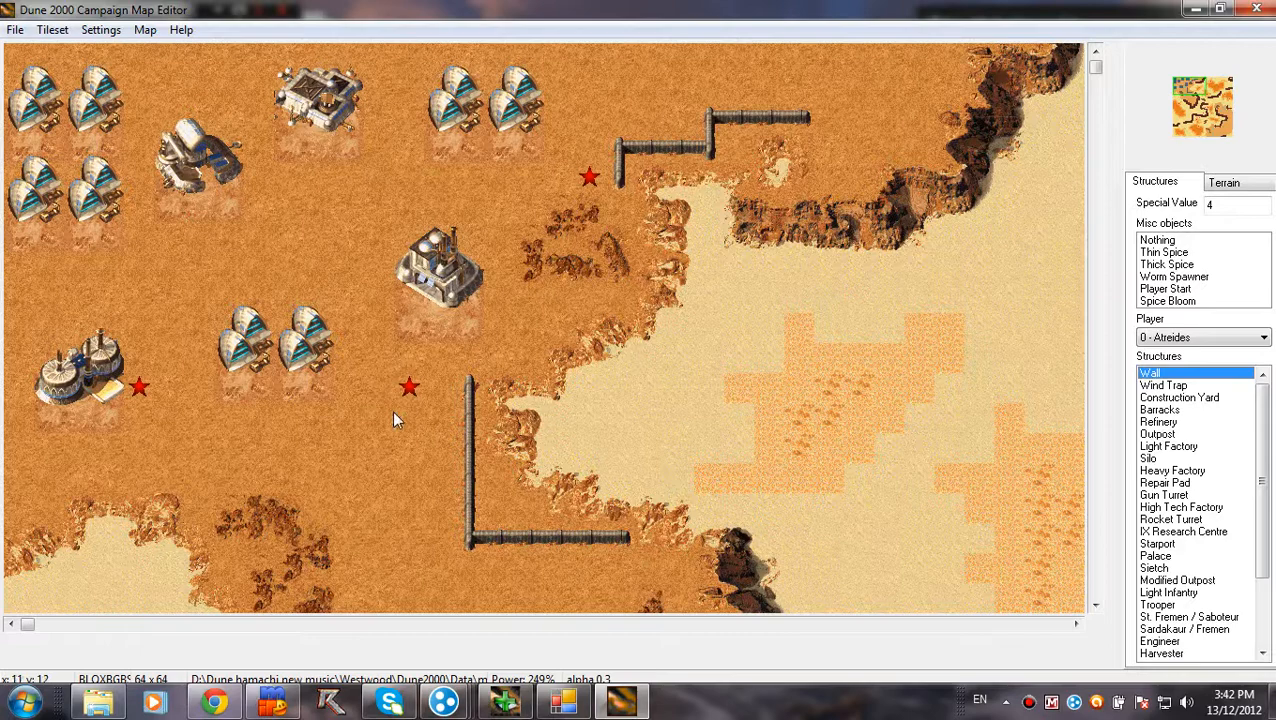
mouse_move(1232, 408)
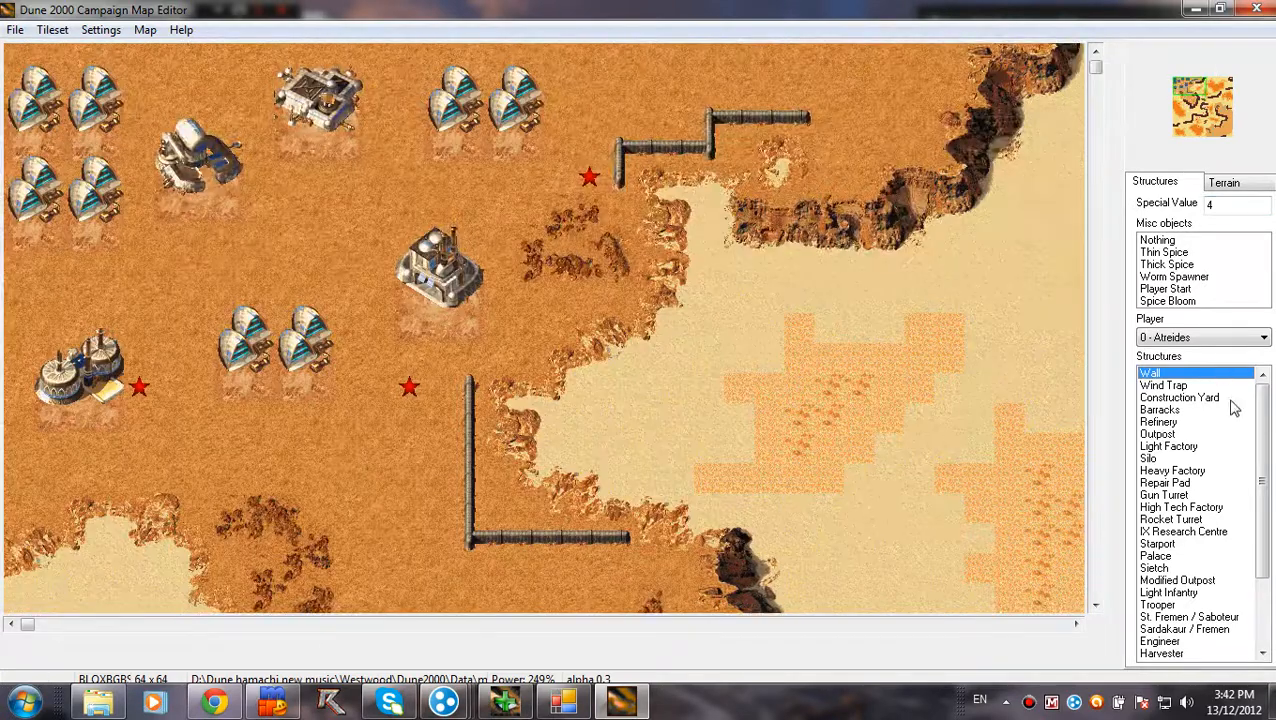
click(1160, 420)
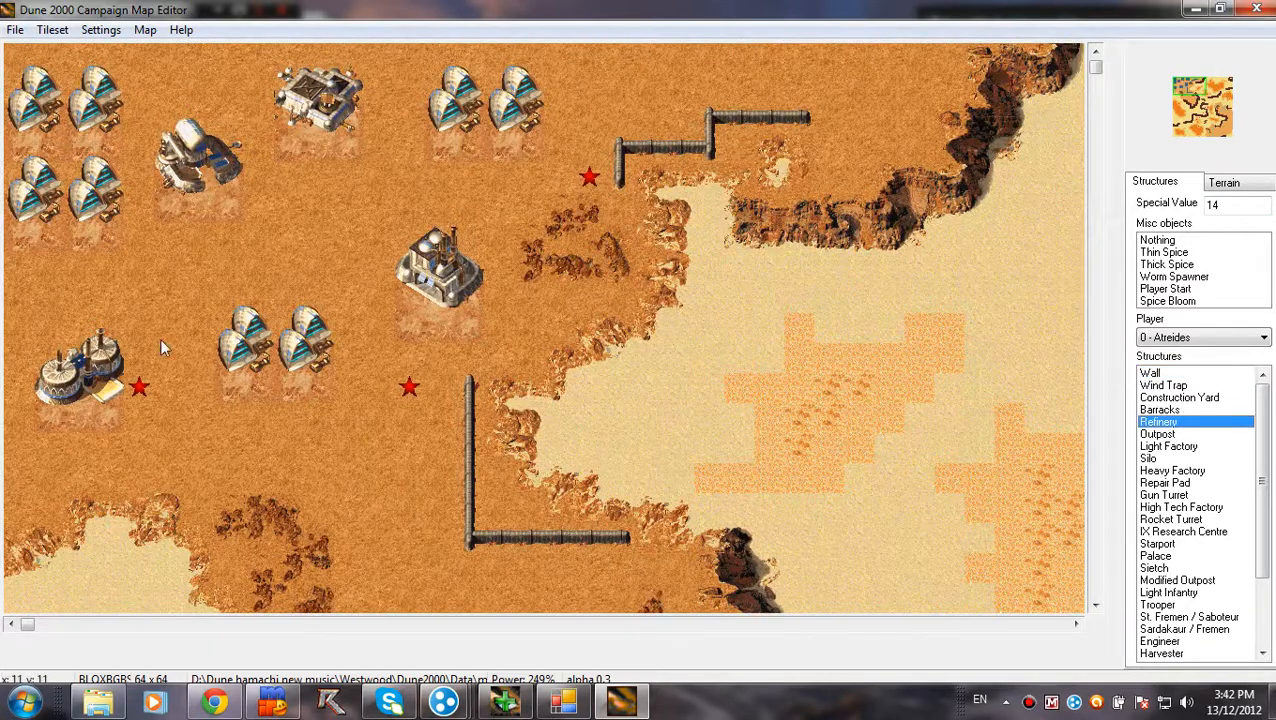
click(410, 500)
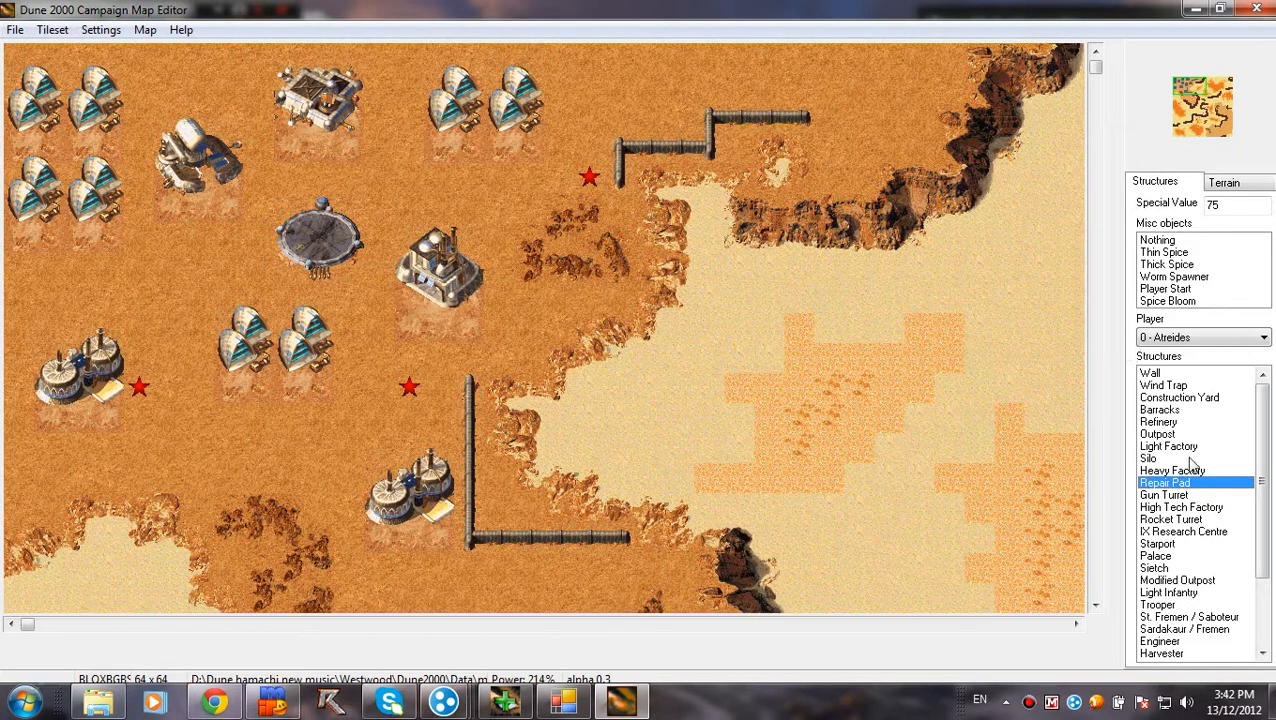
click(1160, 408)
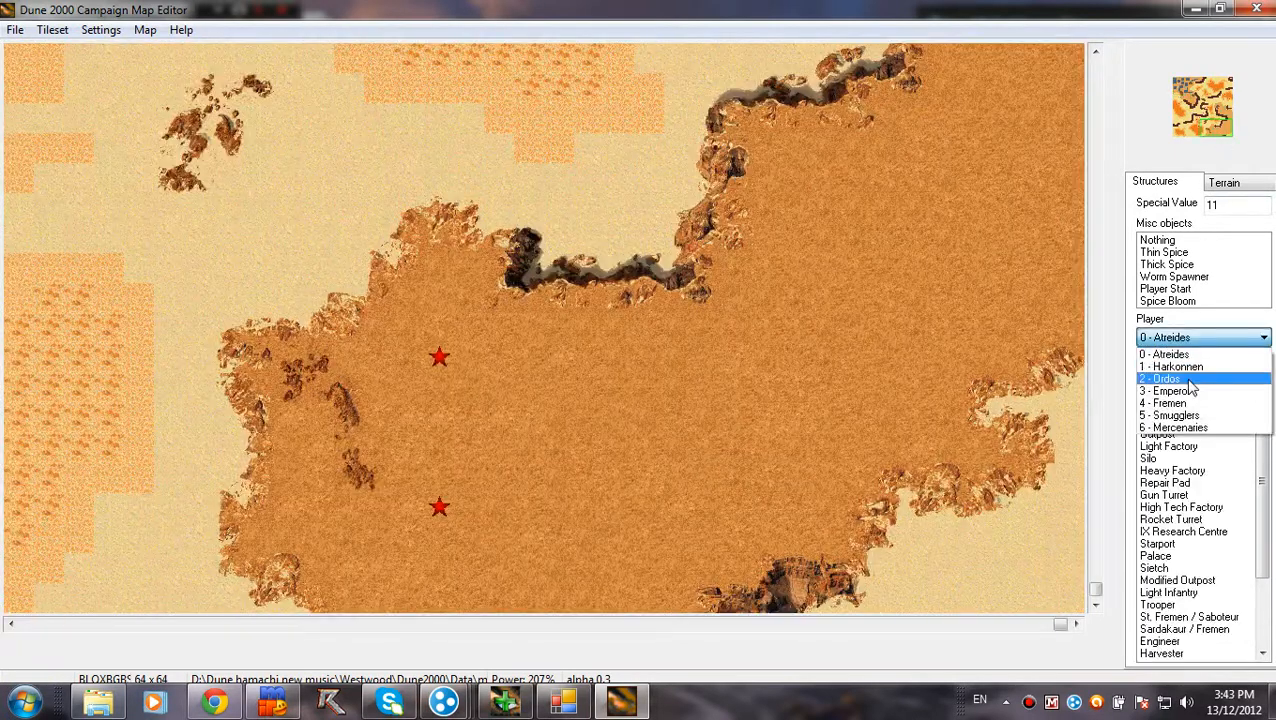
Step: Switch to player 2 - Ordos and place a refinery and wind traps by the start stars
click(1164, 378)
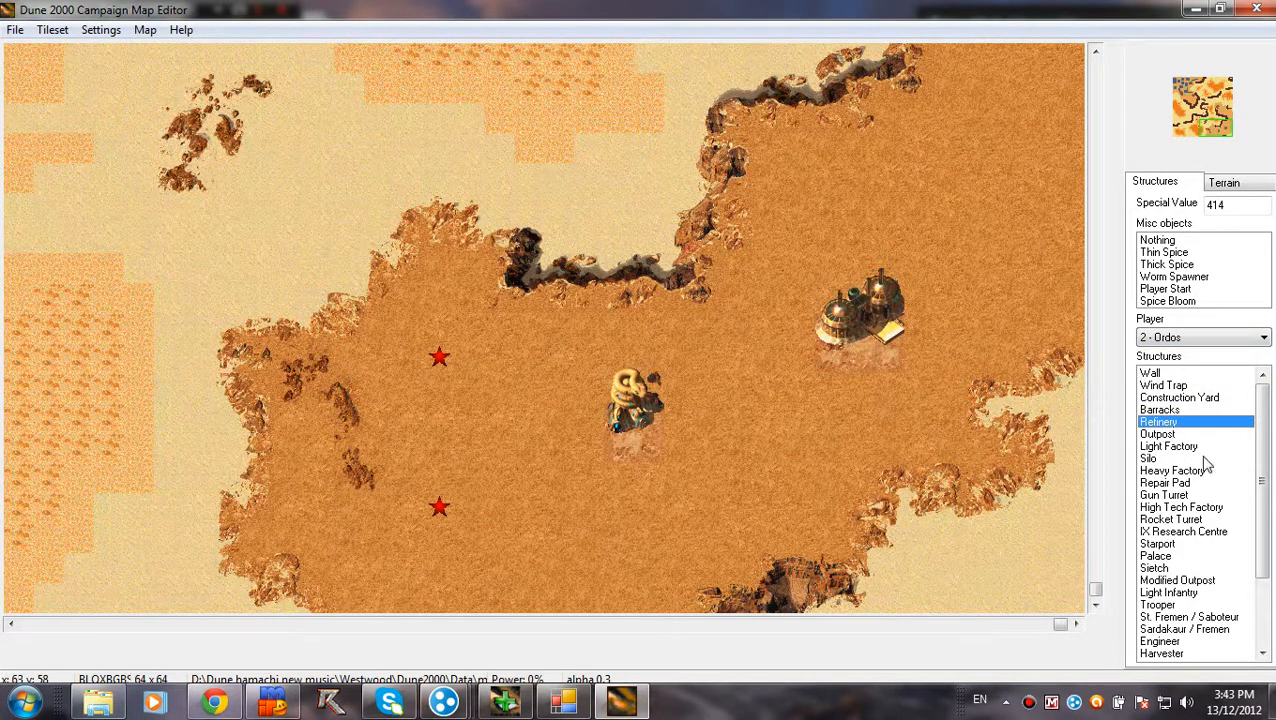
click(1168, 446)
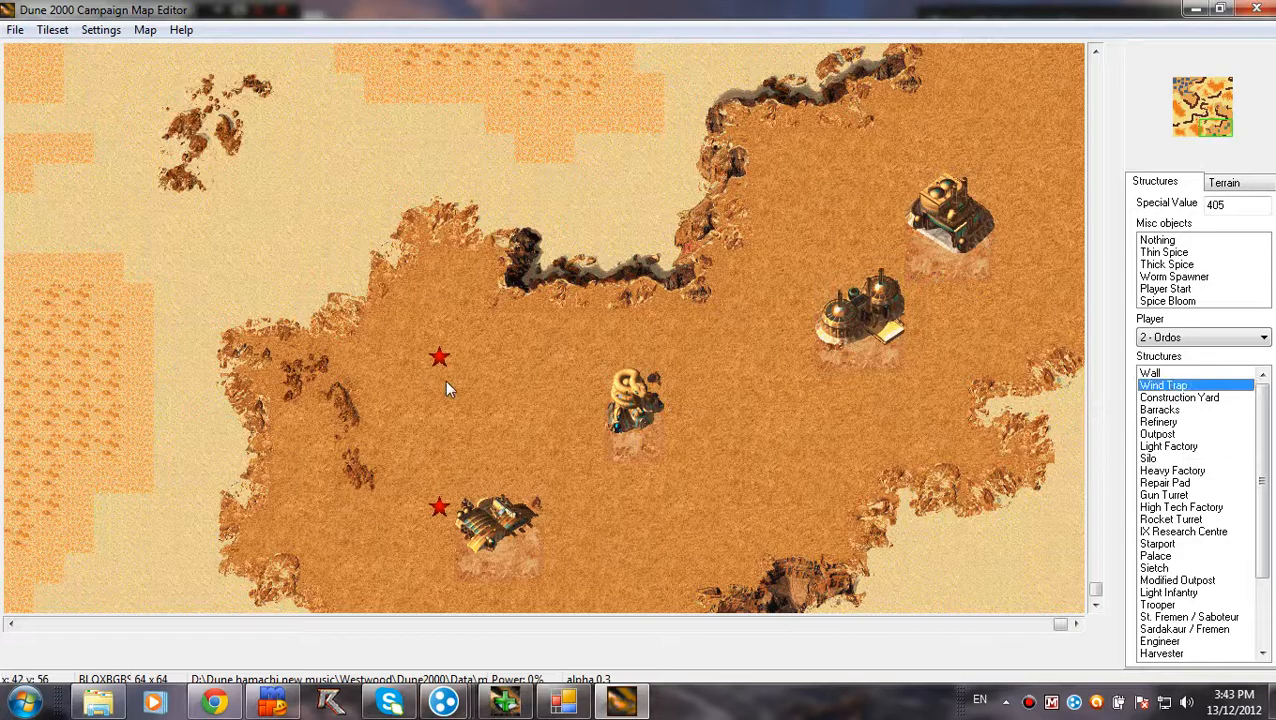
click(440, 356)
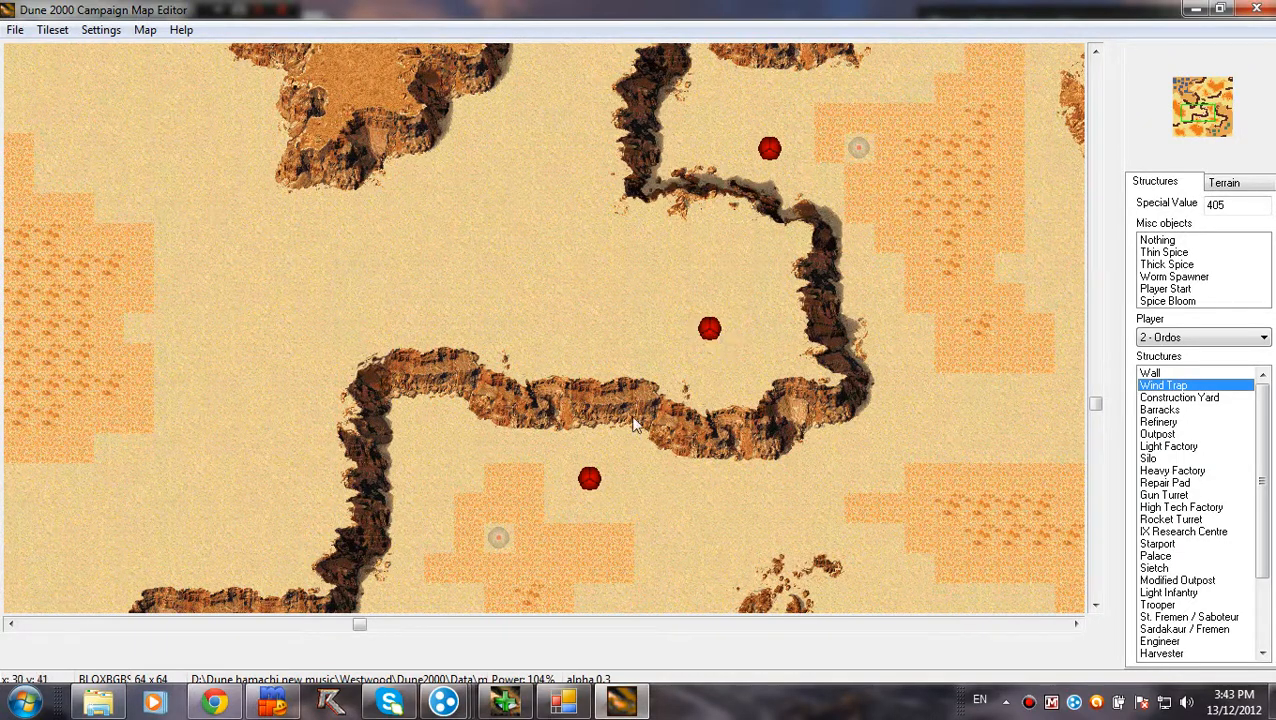
mouse_move(776, 150)
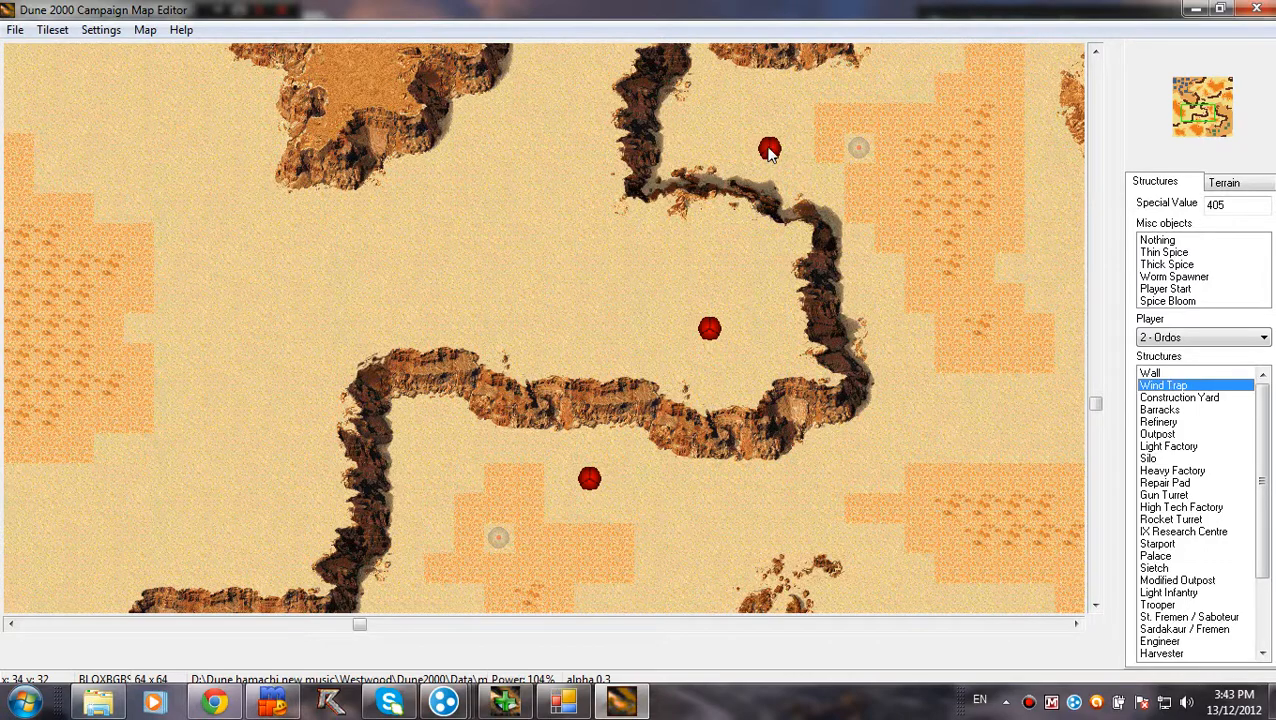
mouse_move(648, 448)
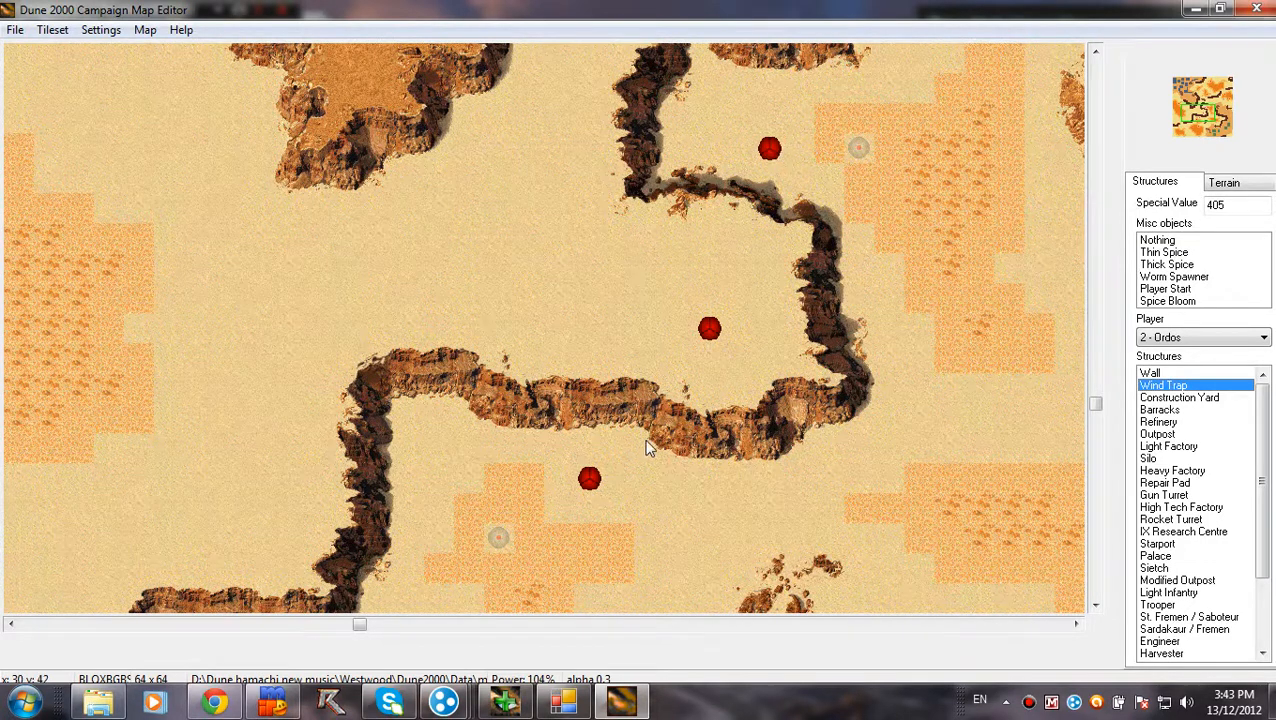
mouse_move(610, 486)
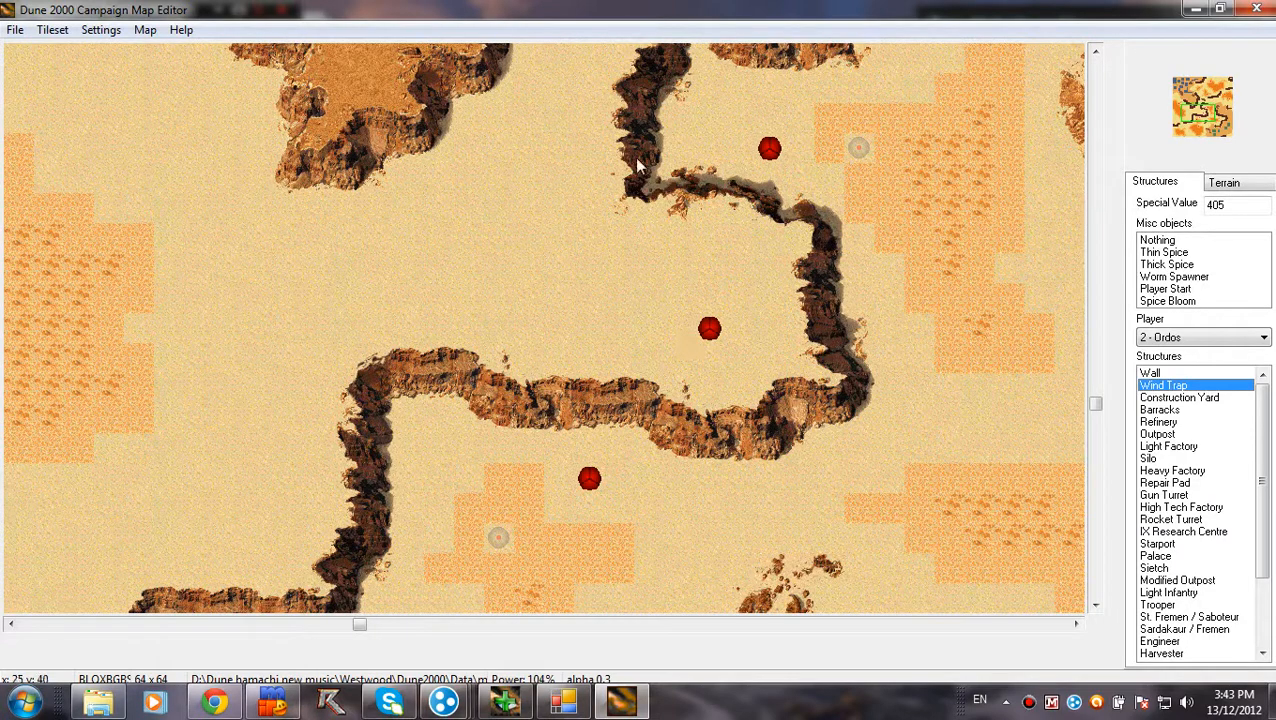
mouse_move(780, 150)
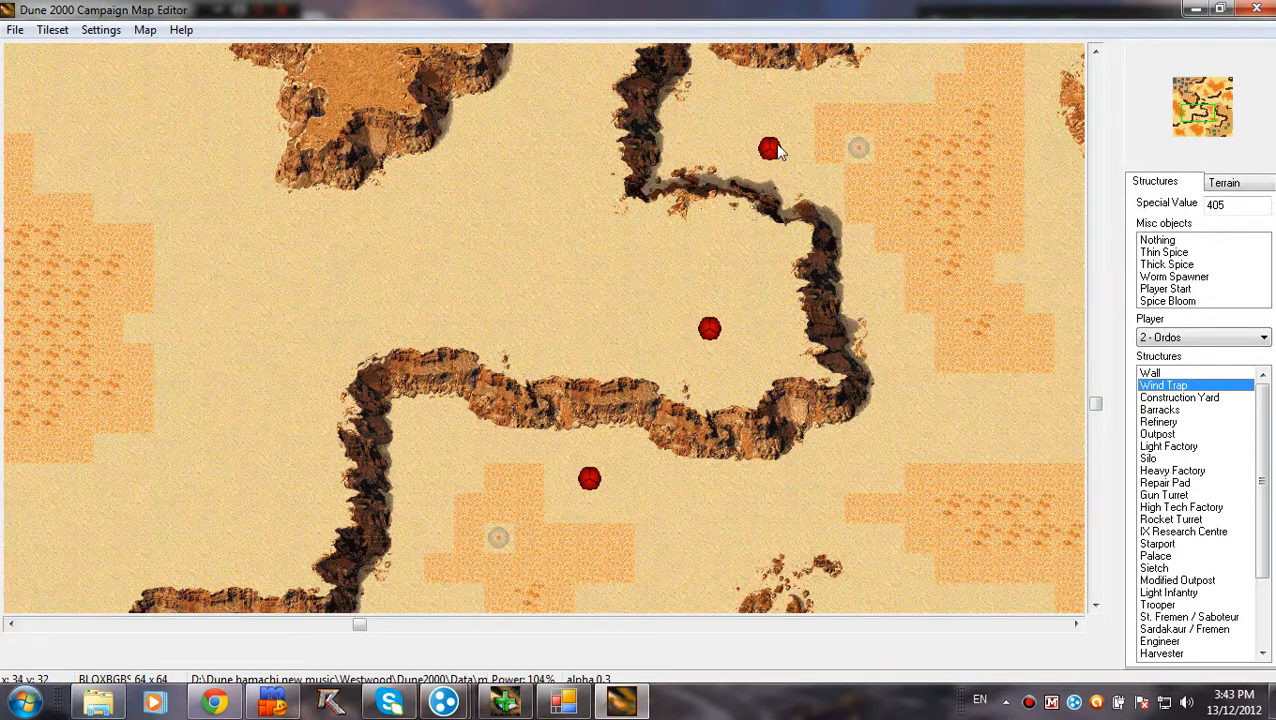
mouse_move(880, 228)
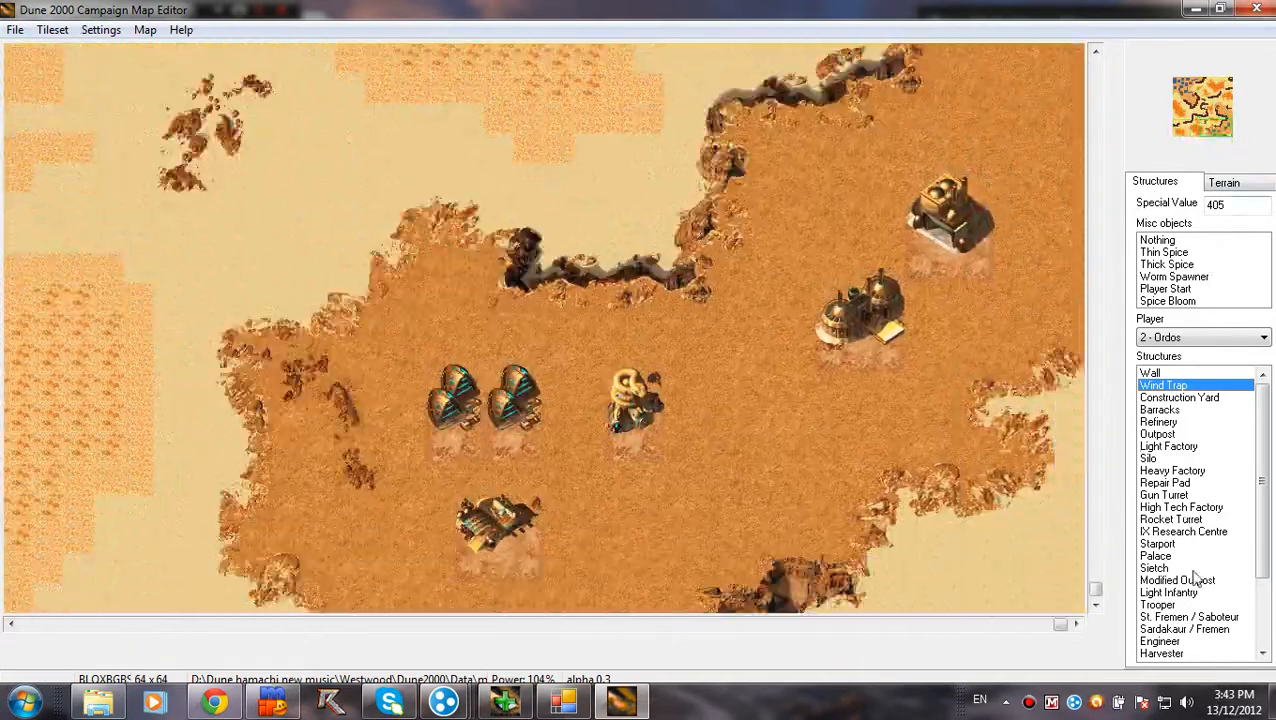
Step: Add extra Ordos wind traps, a round pad and a gun turret to the second base
click(740, 444)
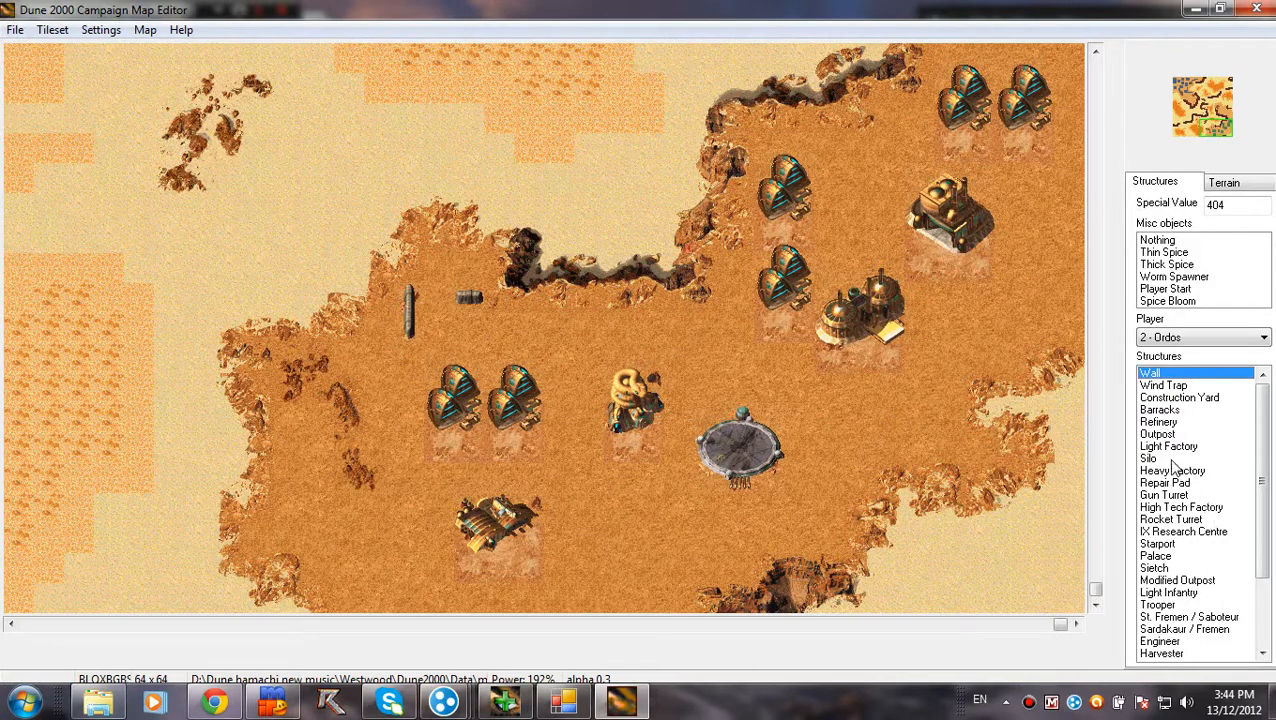
click(1164, 494)
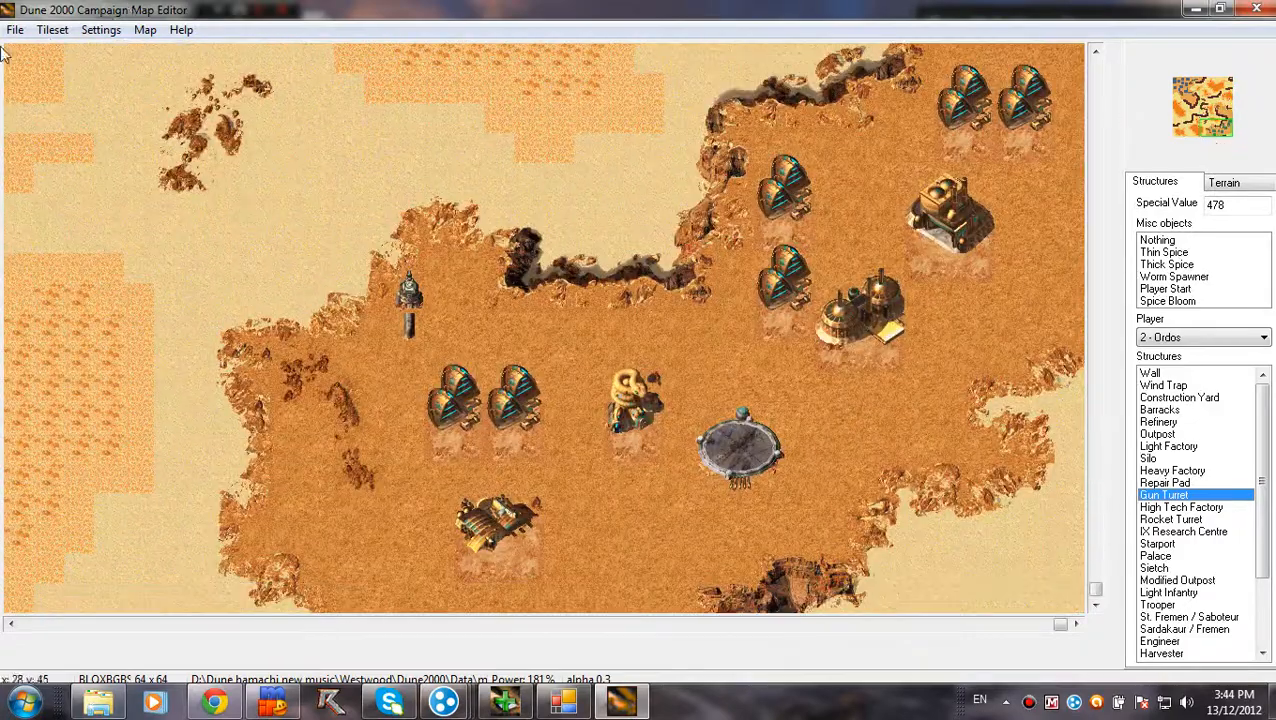
Step: Start Save map and take an existing map's file name in the save dialog
click(16, 30)
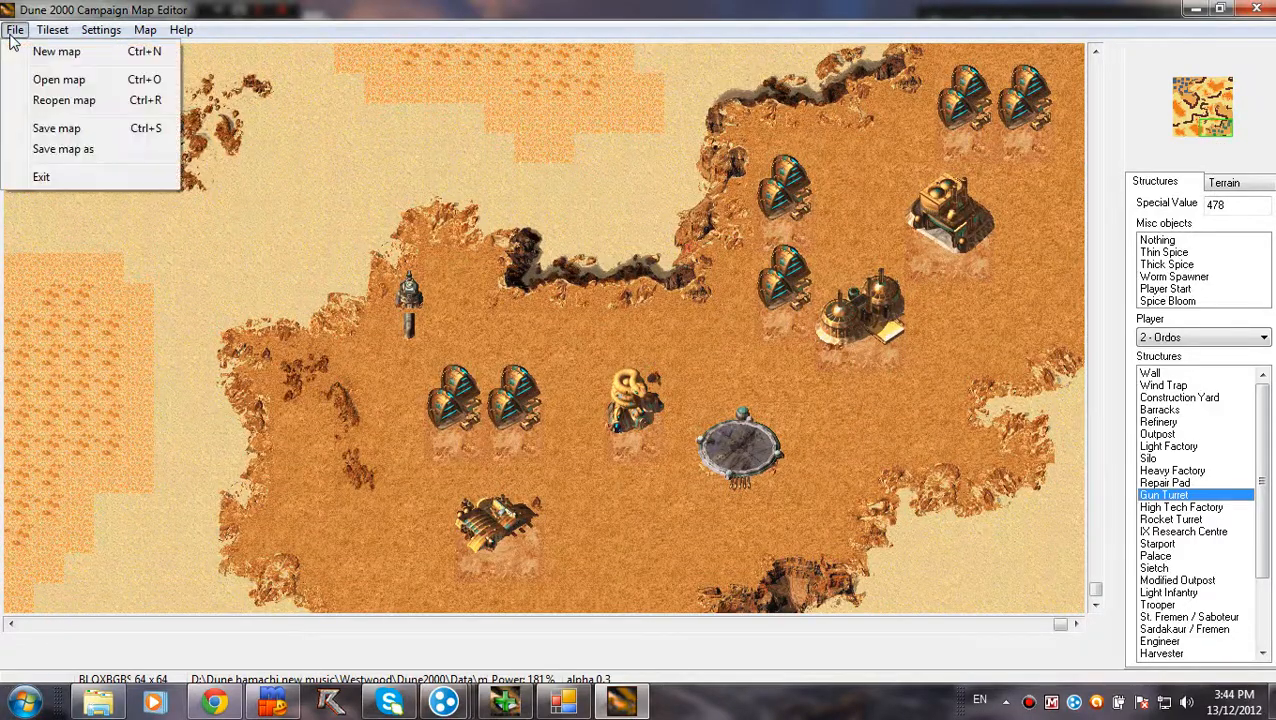
mouse_move(64, 148)
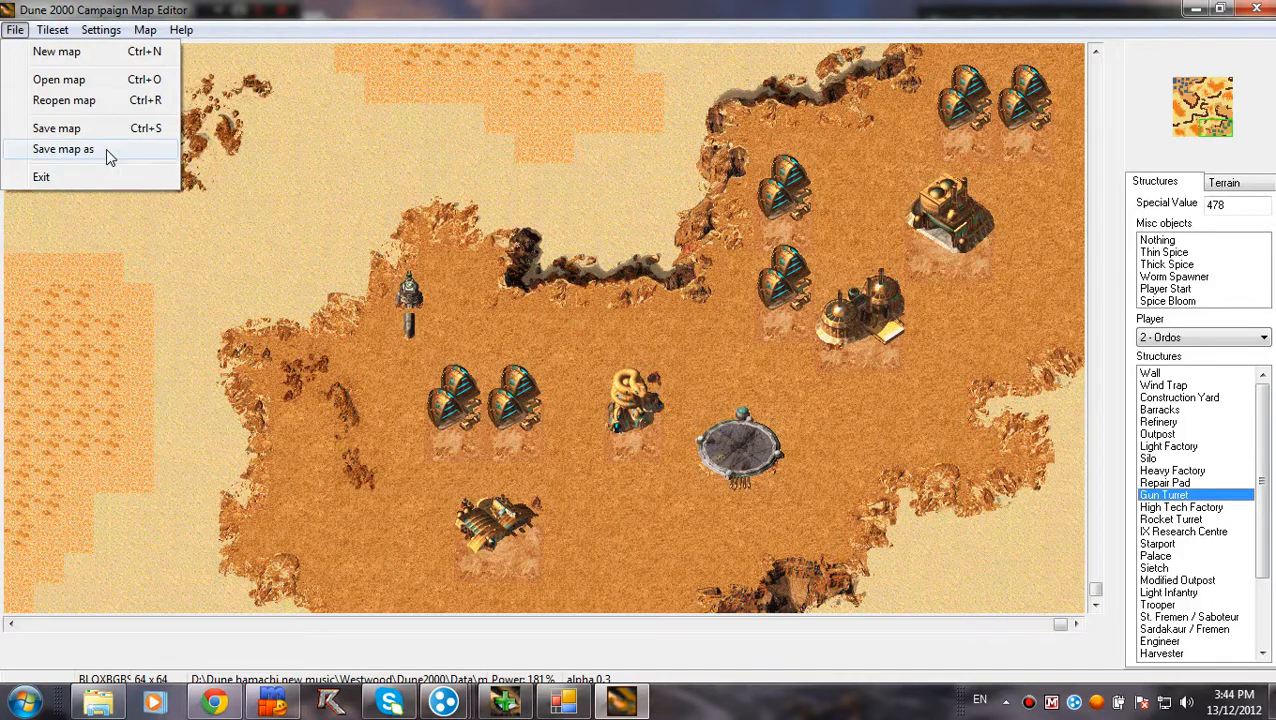
click(64, 148)
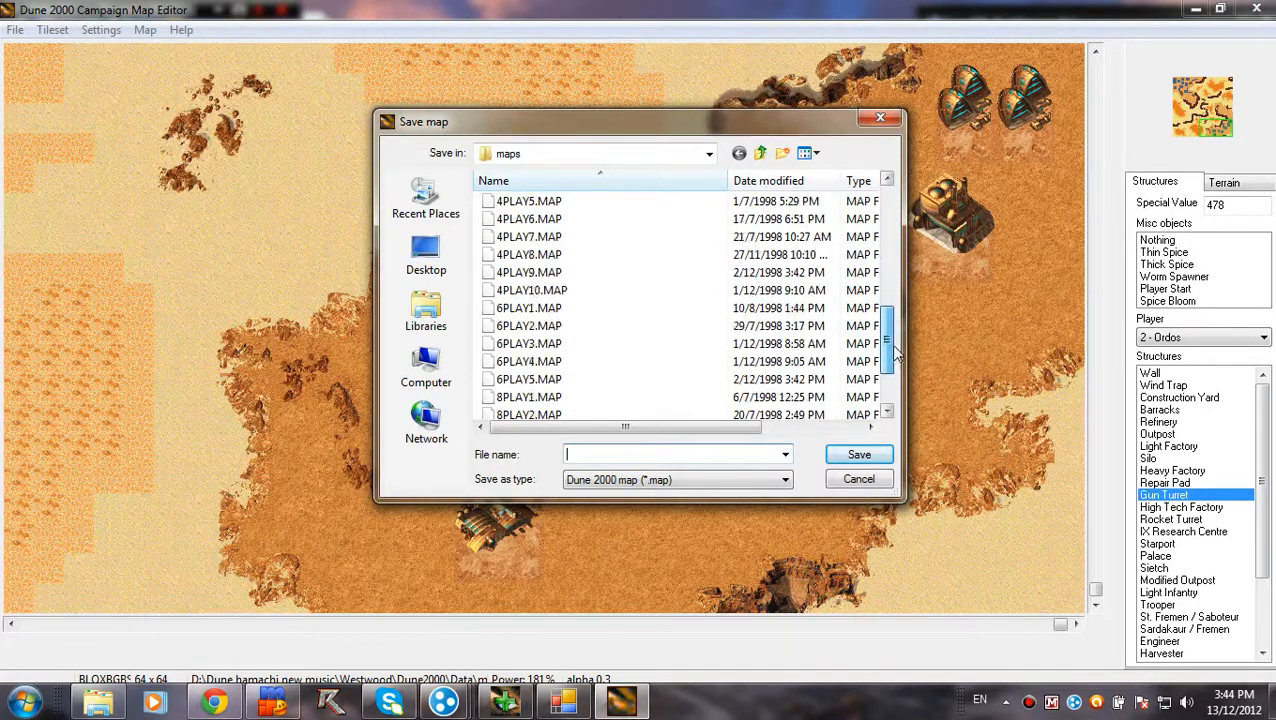
scroll(down, 3)
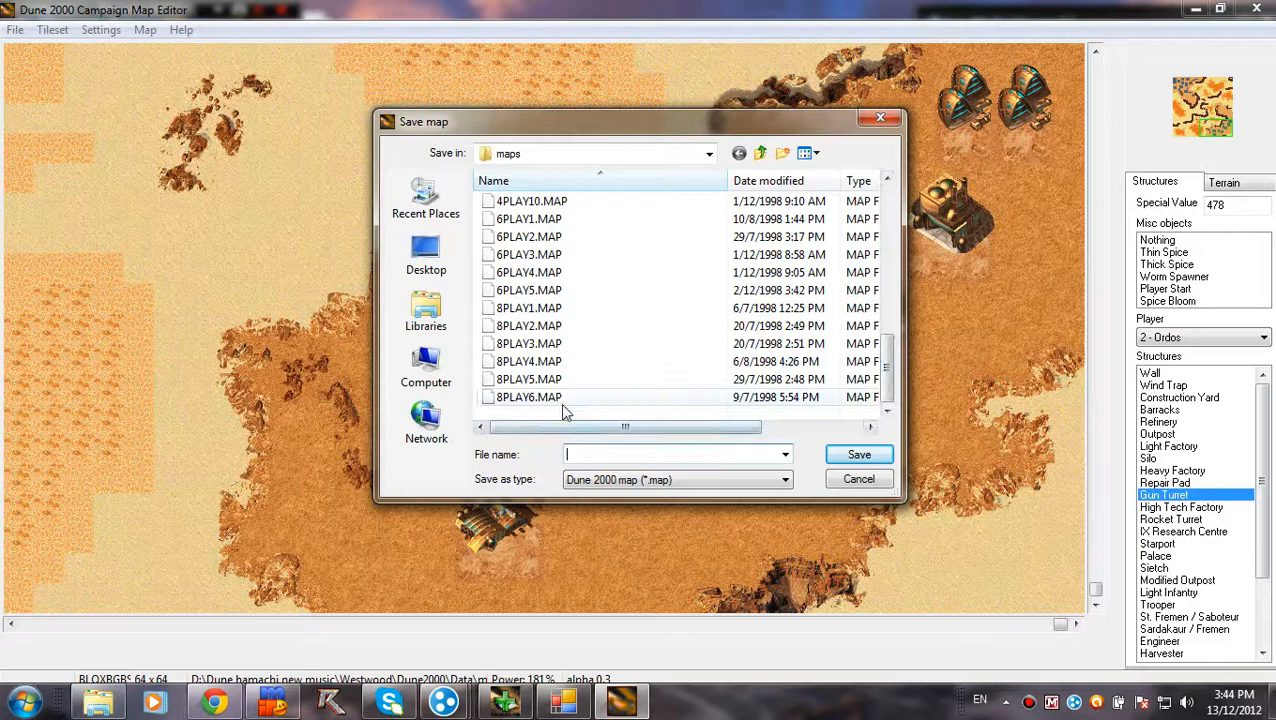
click(528, 396)
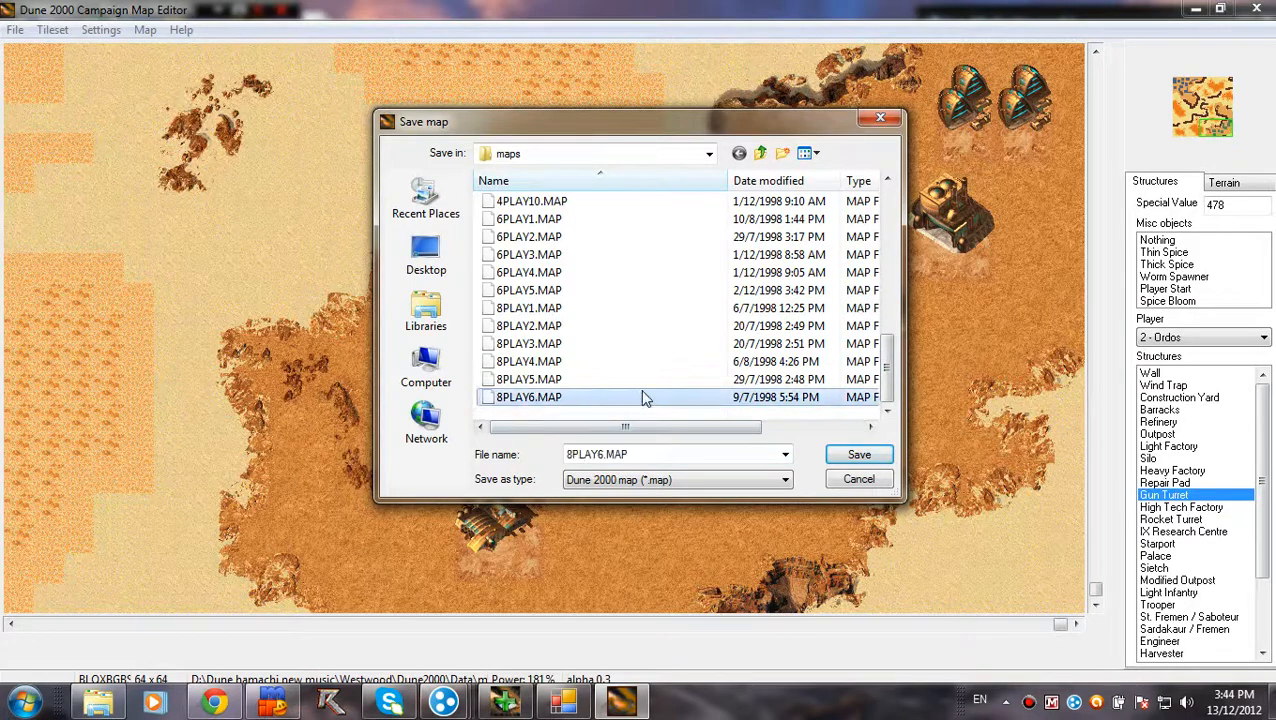
click(528, 380)
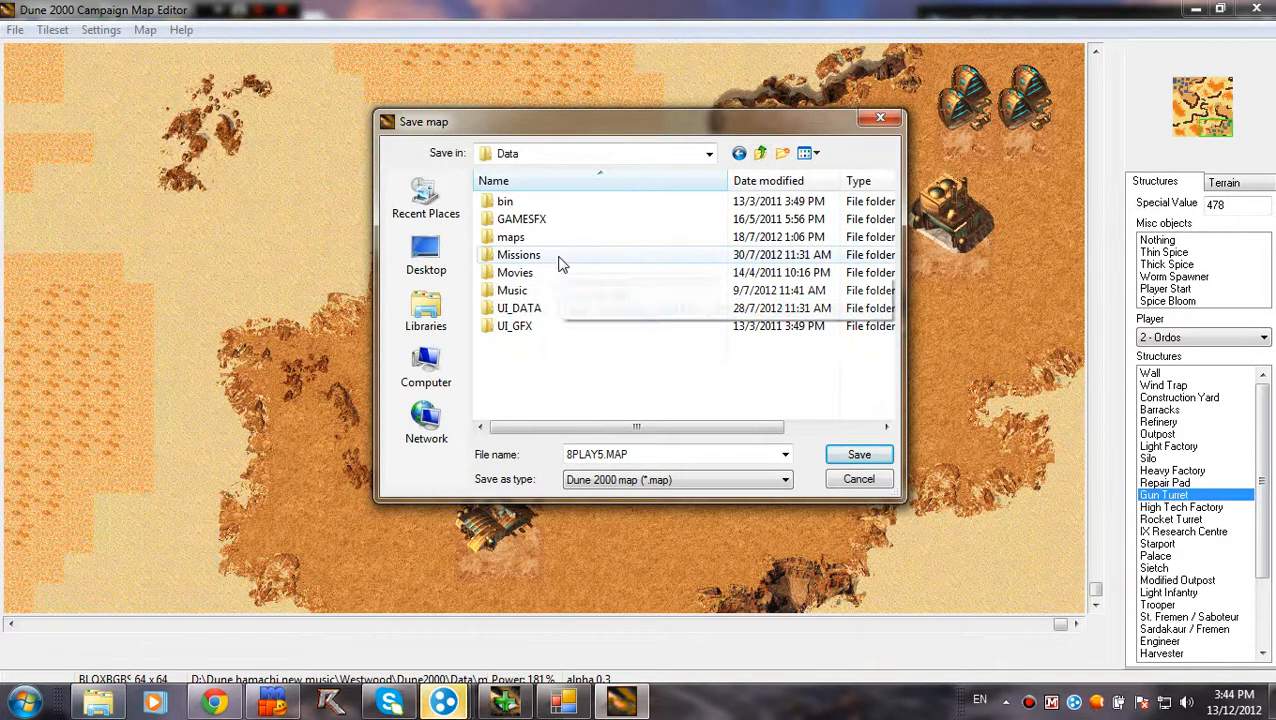
mouse_move(540, 260)
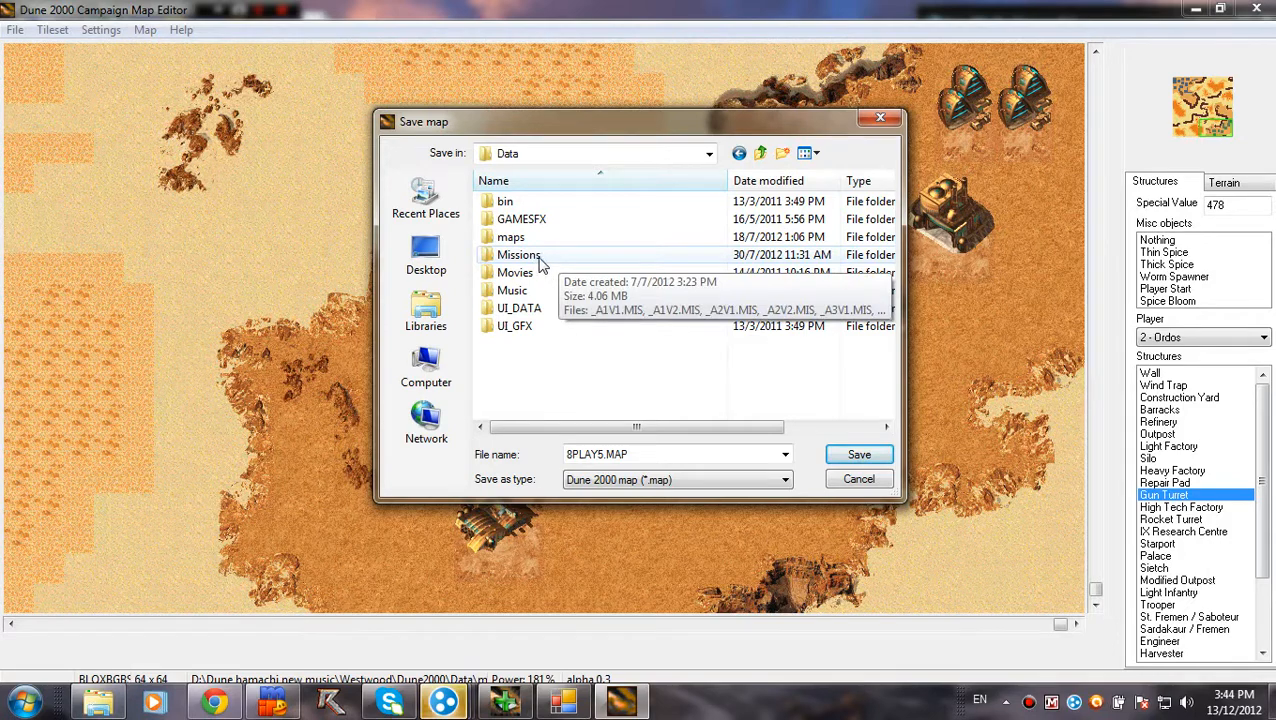
Step: Browse into the Missions folder and select A2V1.MAP among the stock mission maps
double_click(518, 254)
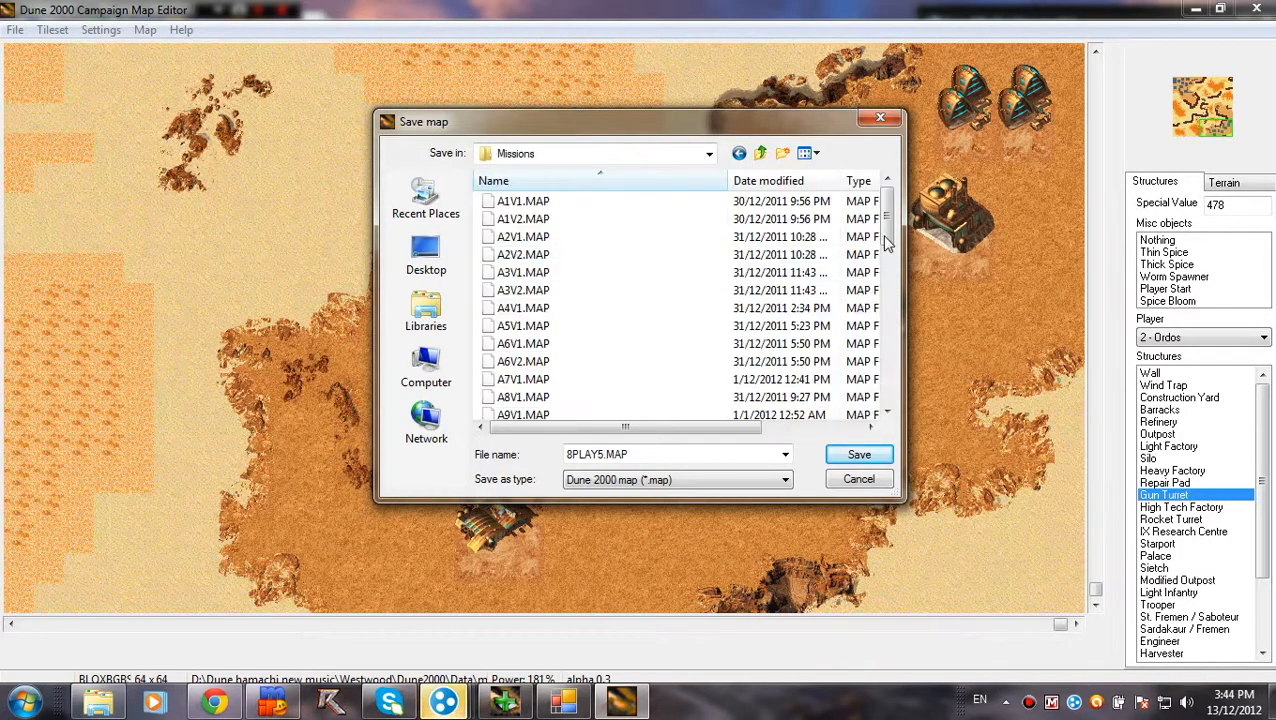
scroll(down, 3)
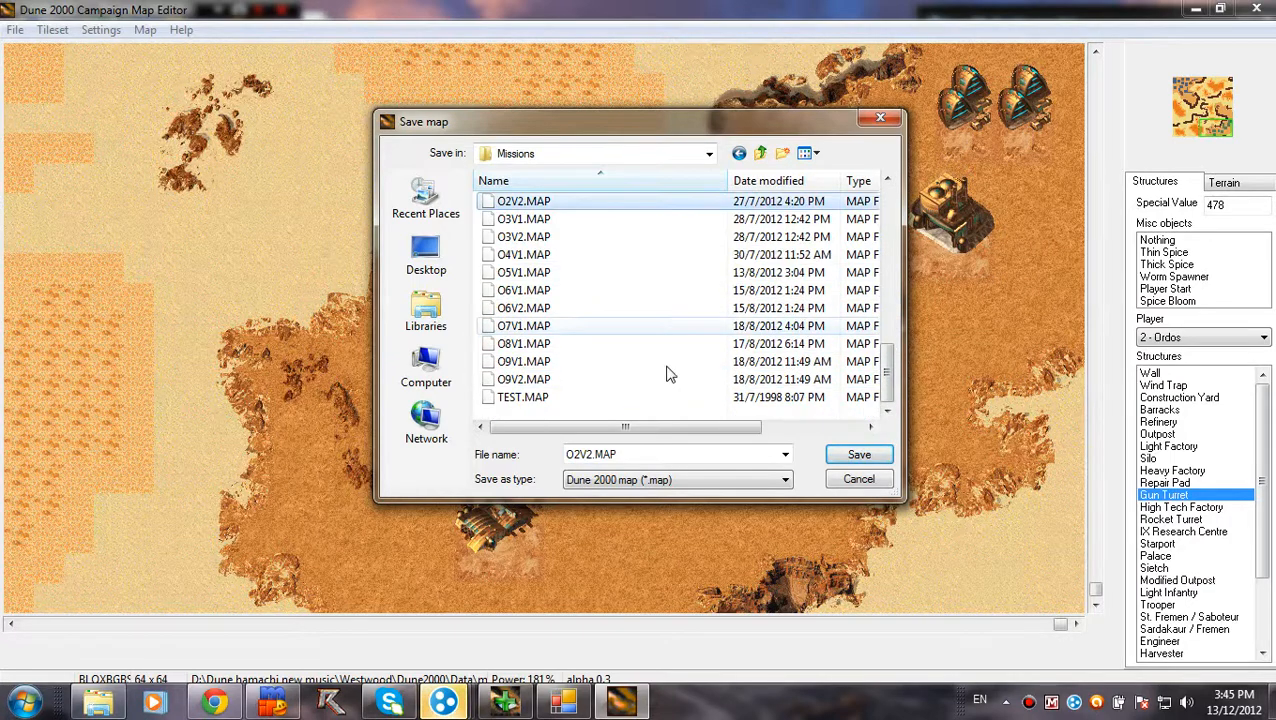
click(524, 380)
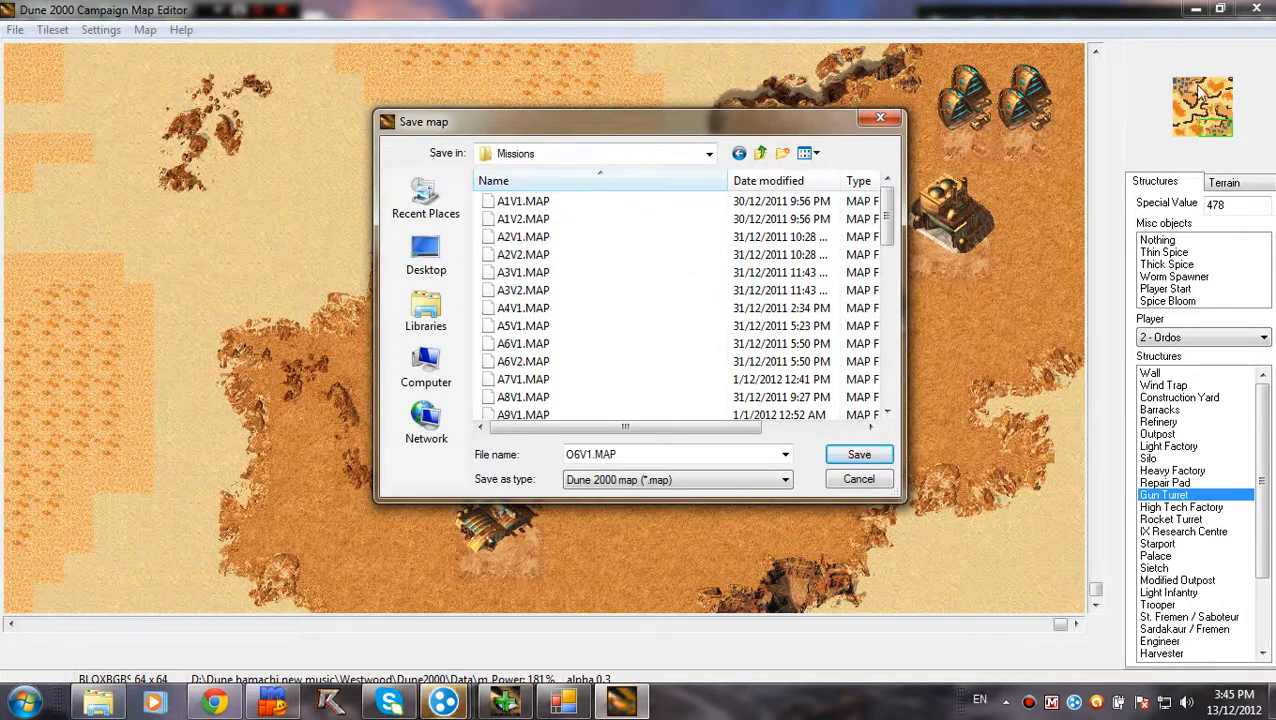
click(524, 236)
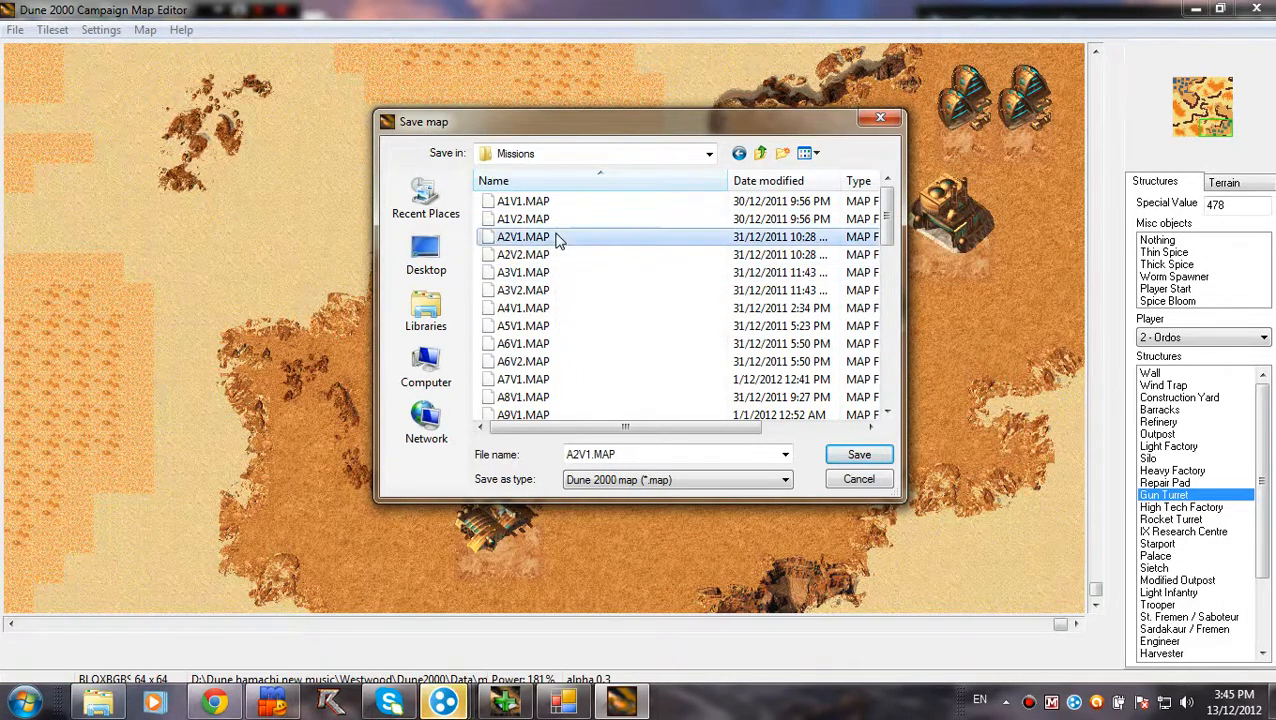
click(524, 324)
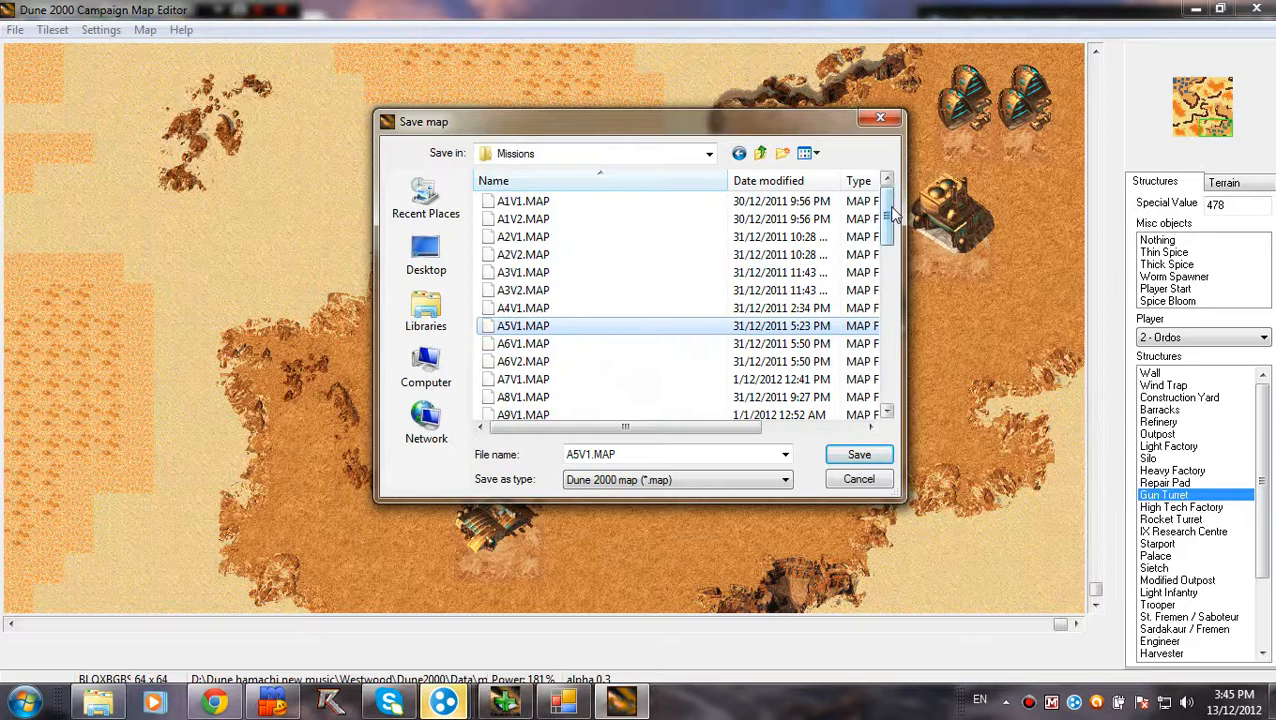
click(524, 236)
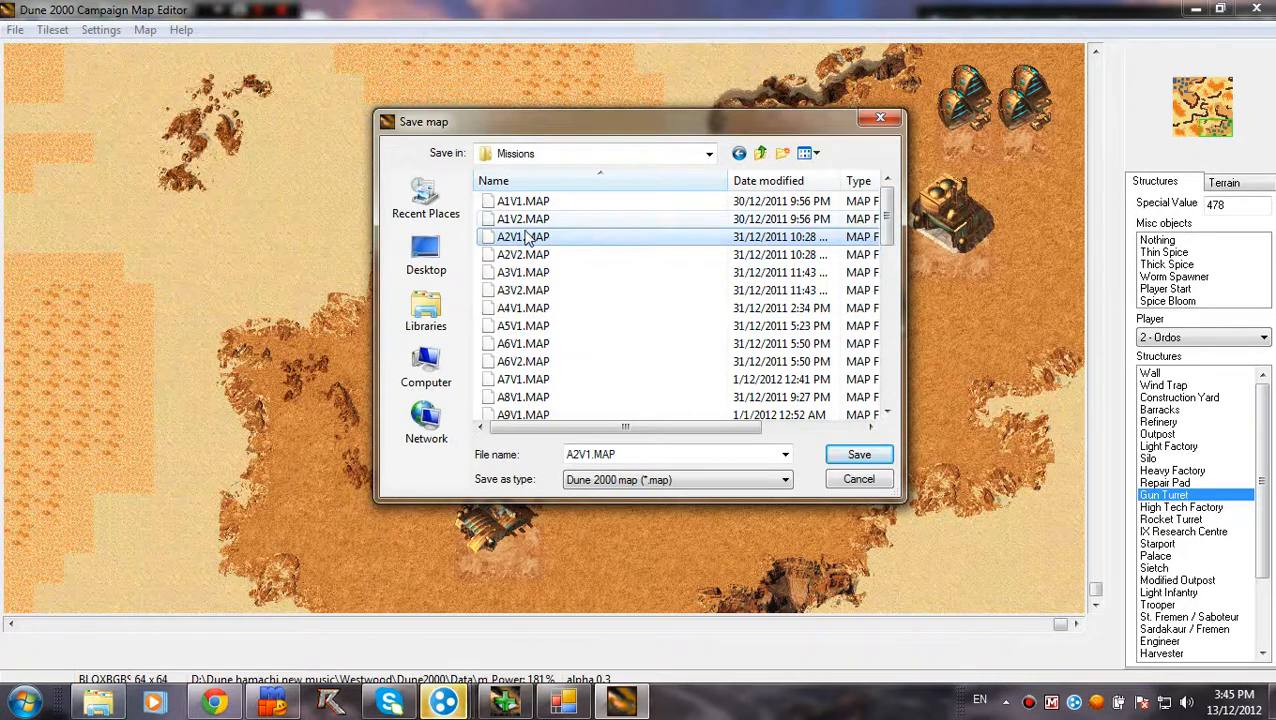
mouse_move(510, 236)
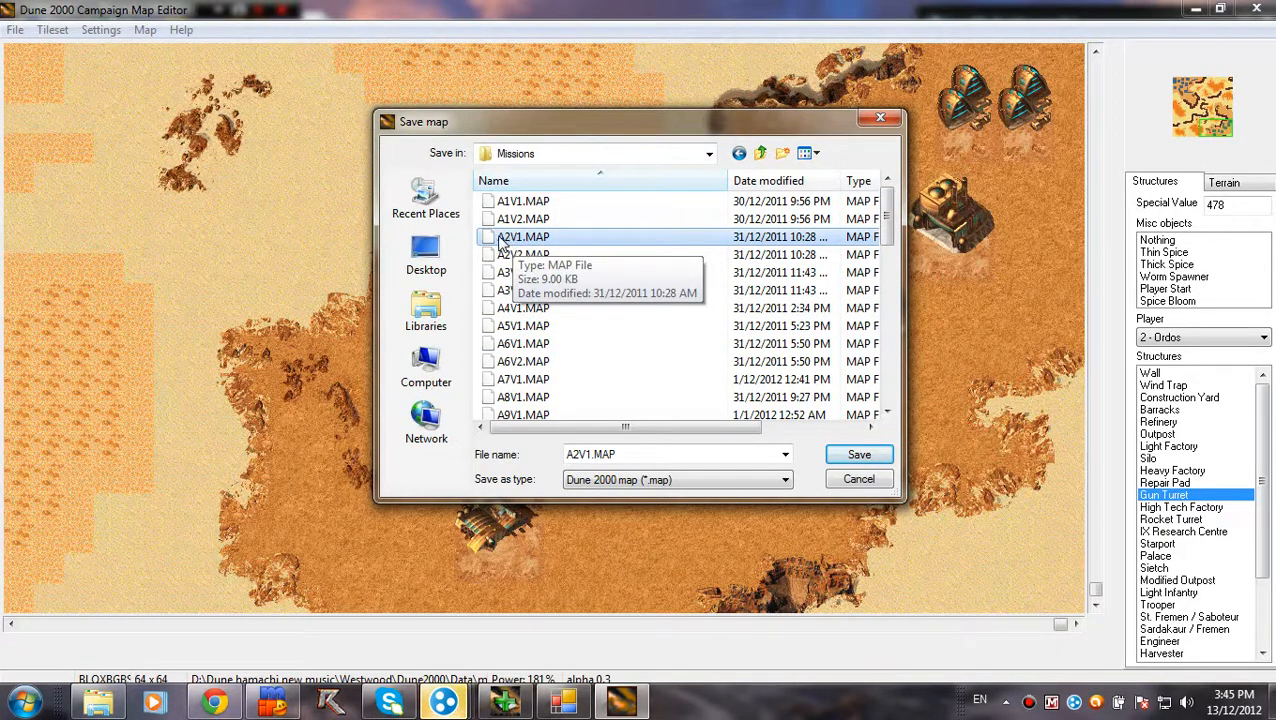
mouse_move(520, 246)
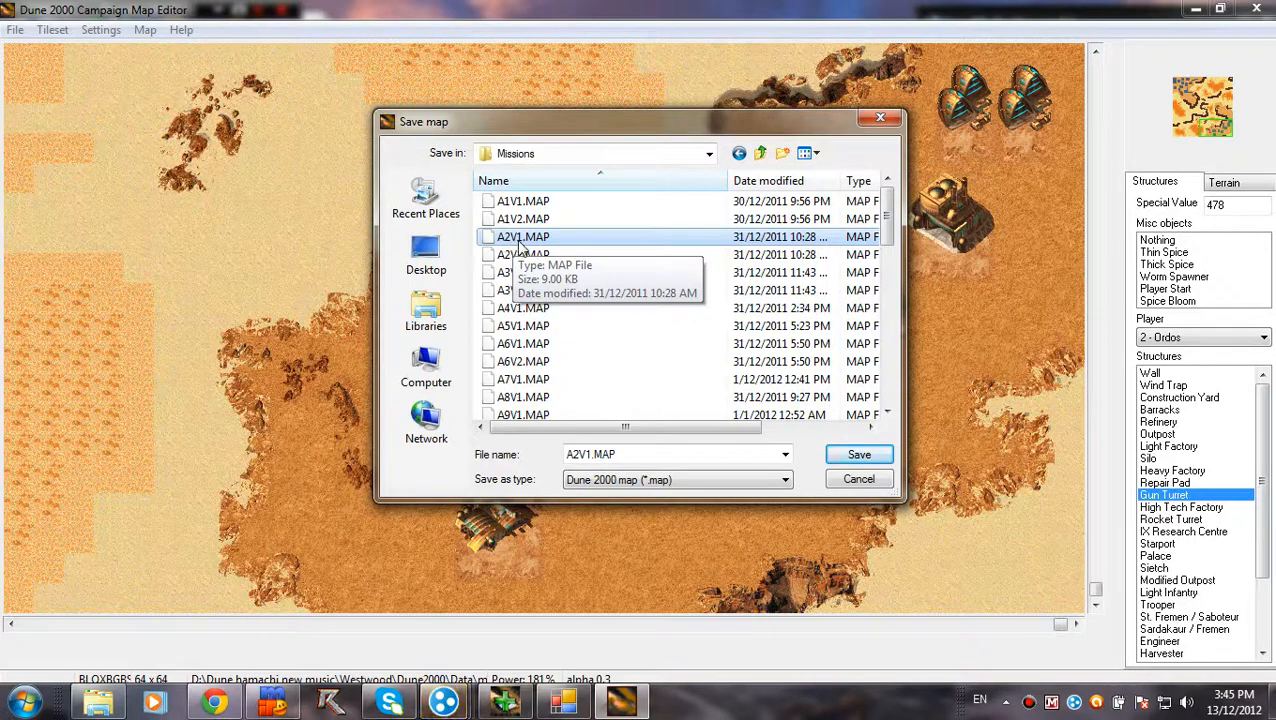
mouse_move(520, 240)
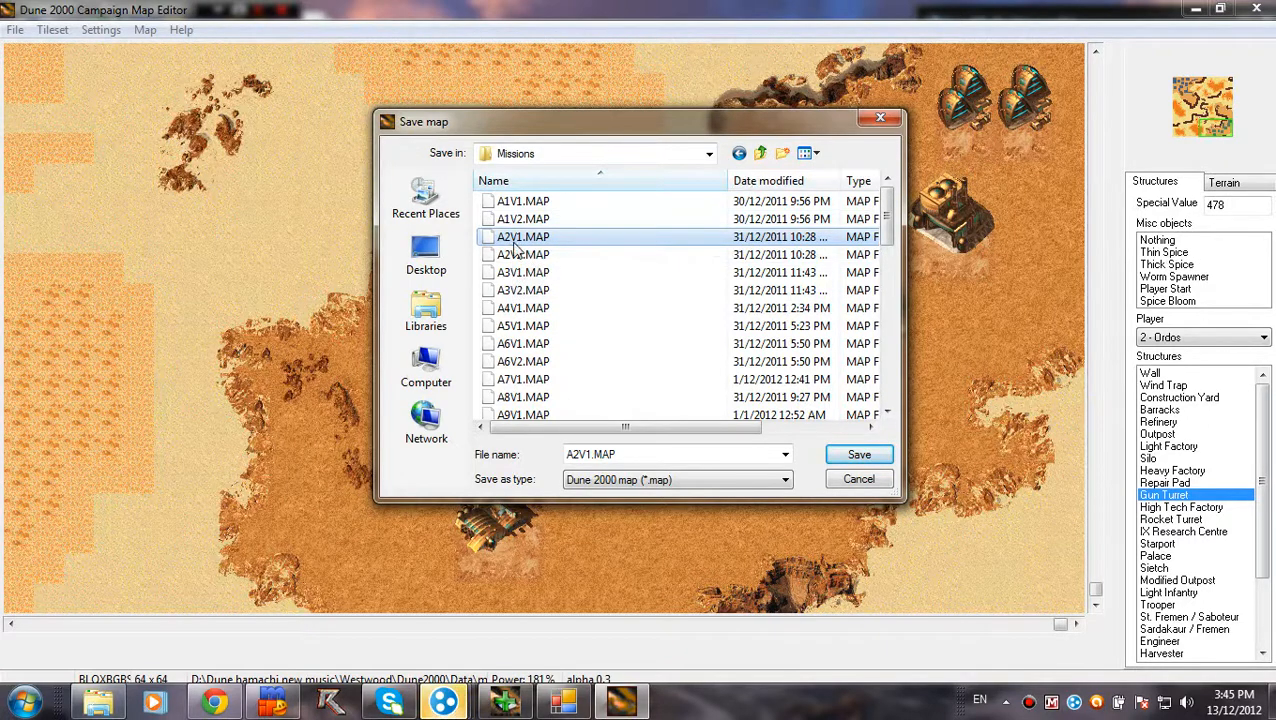
mouse_move(524, 236)
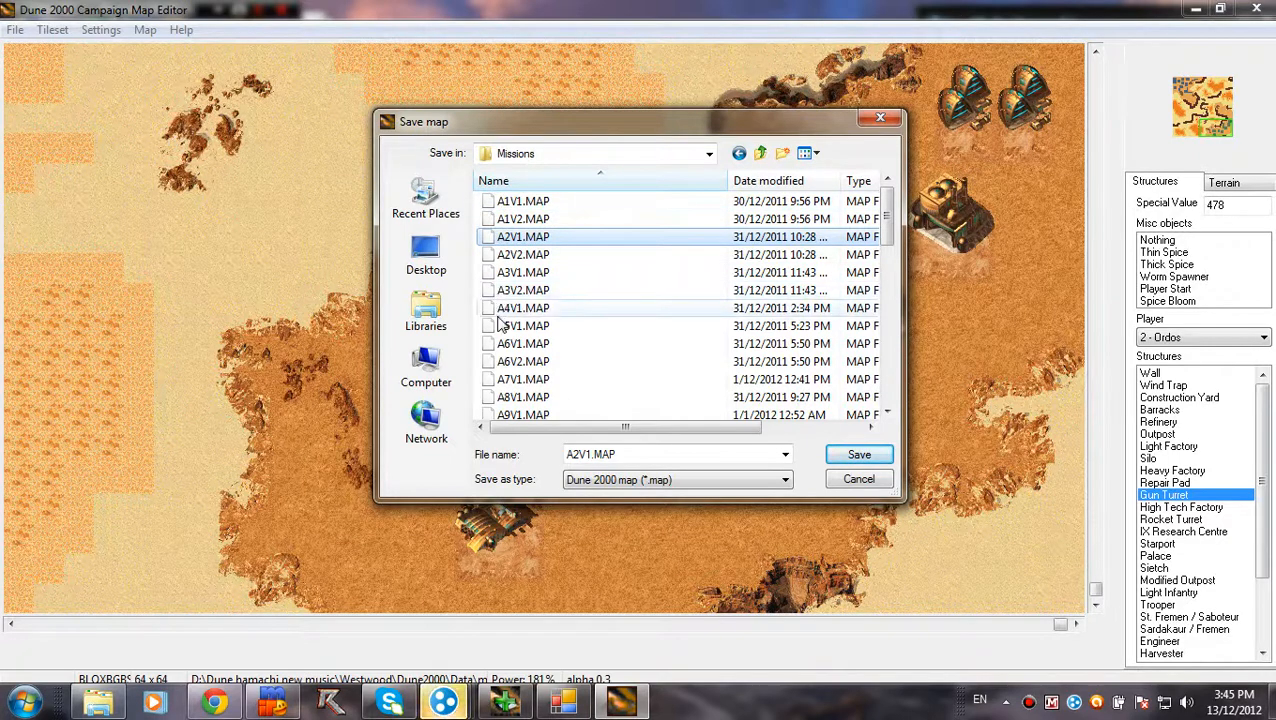
scroll(down, 3)
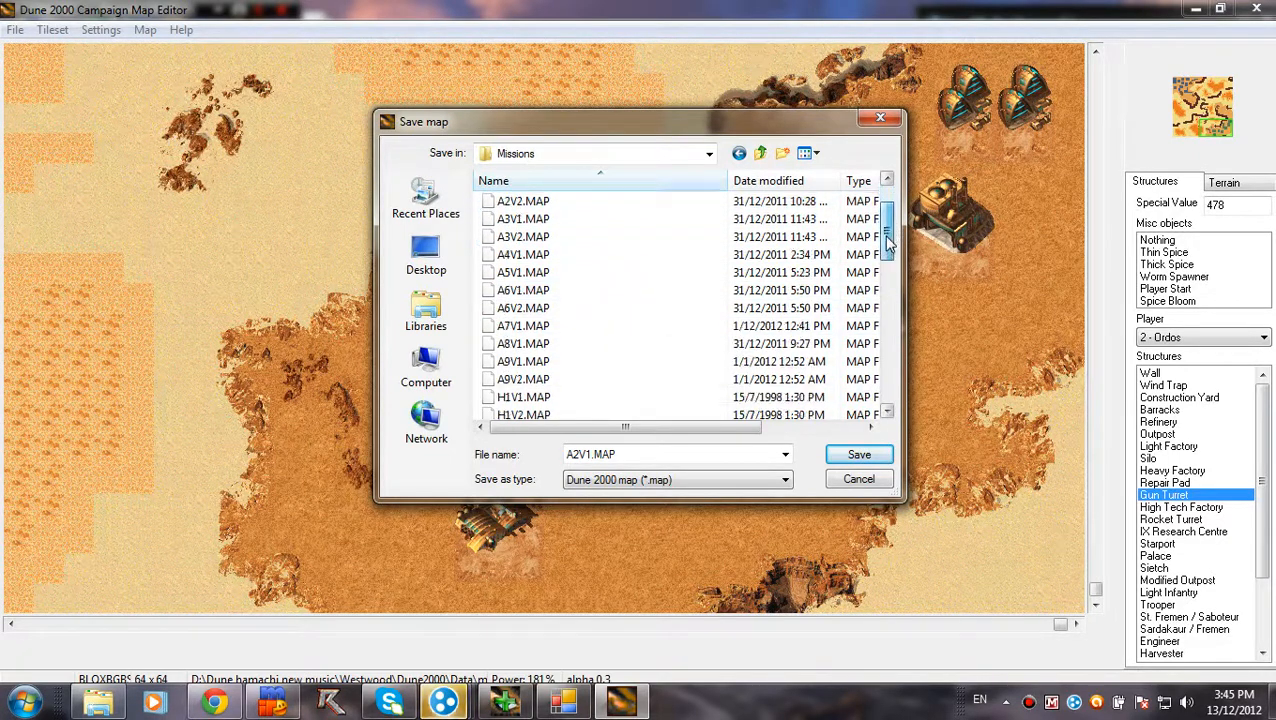
scroll(down, 3)
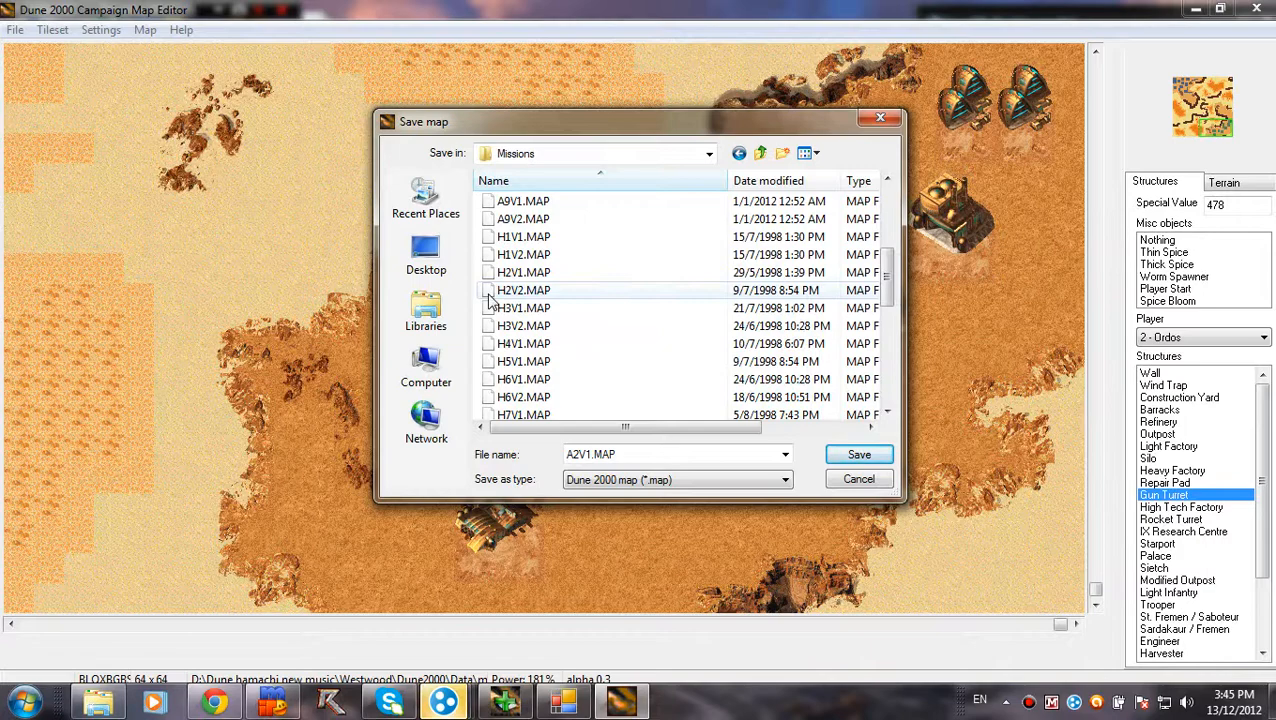
scroll(down, 3)
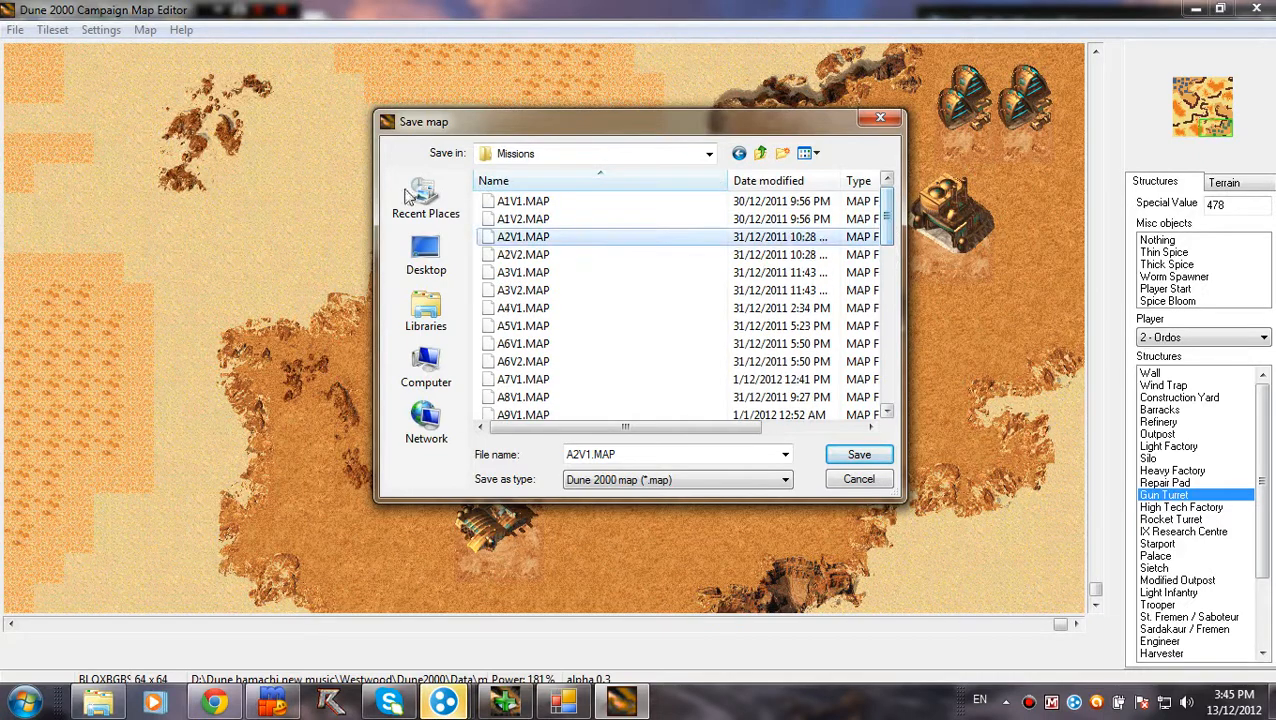
mouse_move(518, 210)
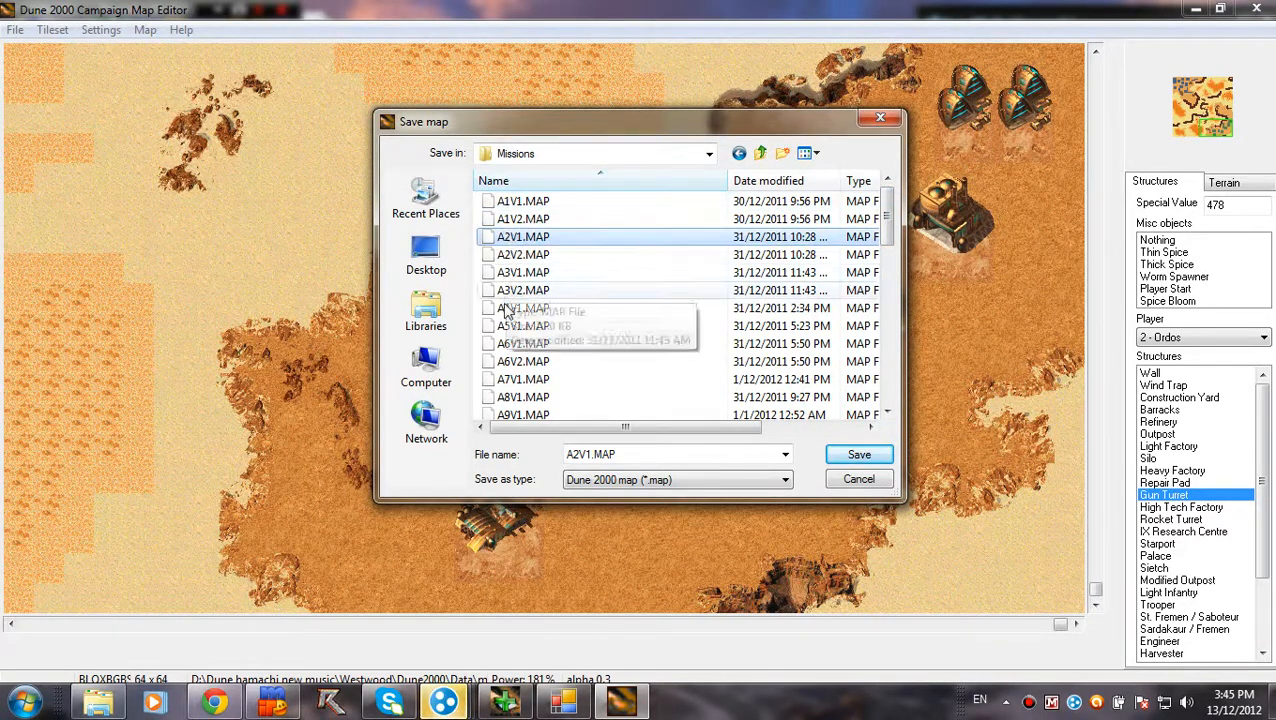
Step: Try A1V1, A3V1, A7V1 and A6V2, then settle on A3V2.MAP as the file name
click(524, 200)
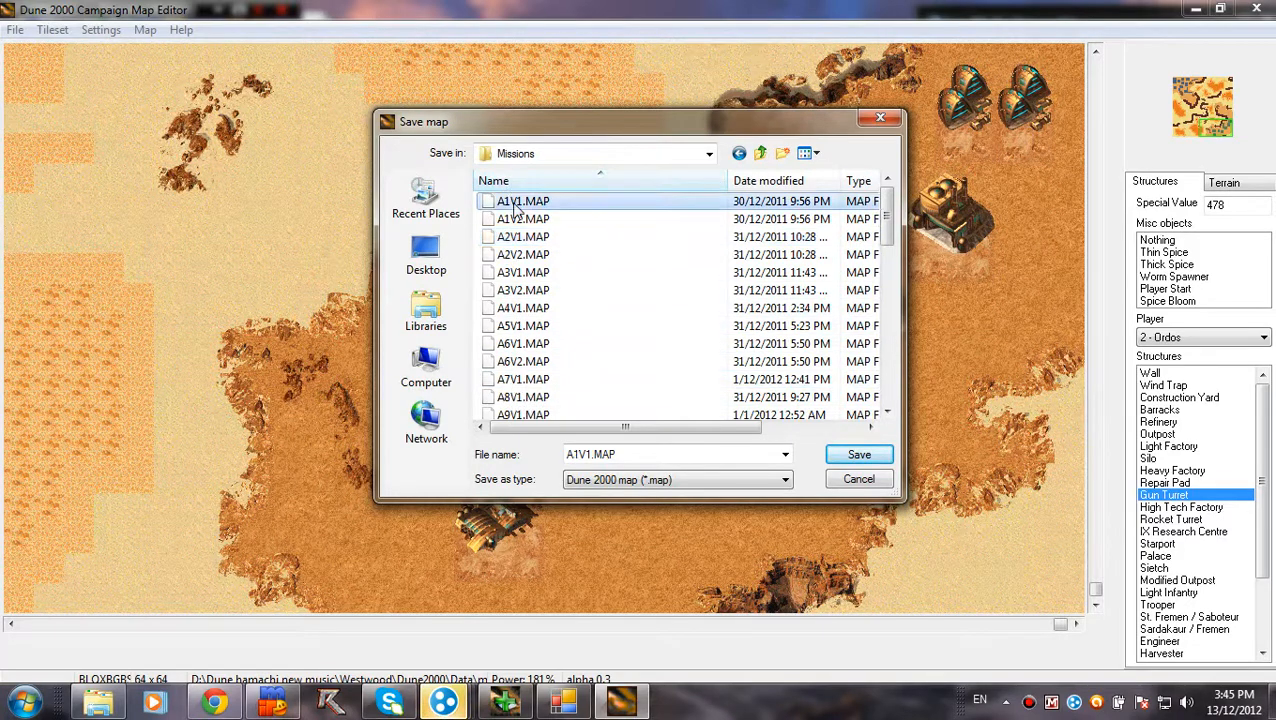
click(524, 272)
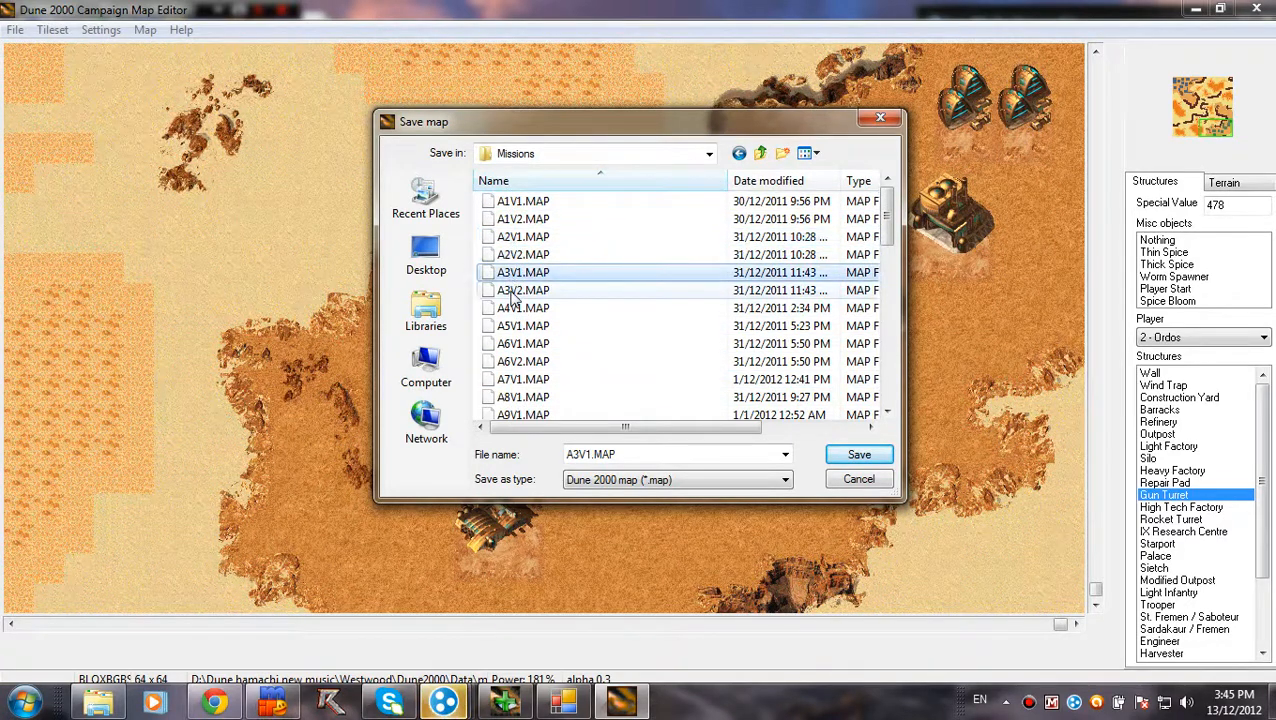
click(524, 380)
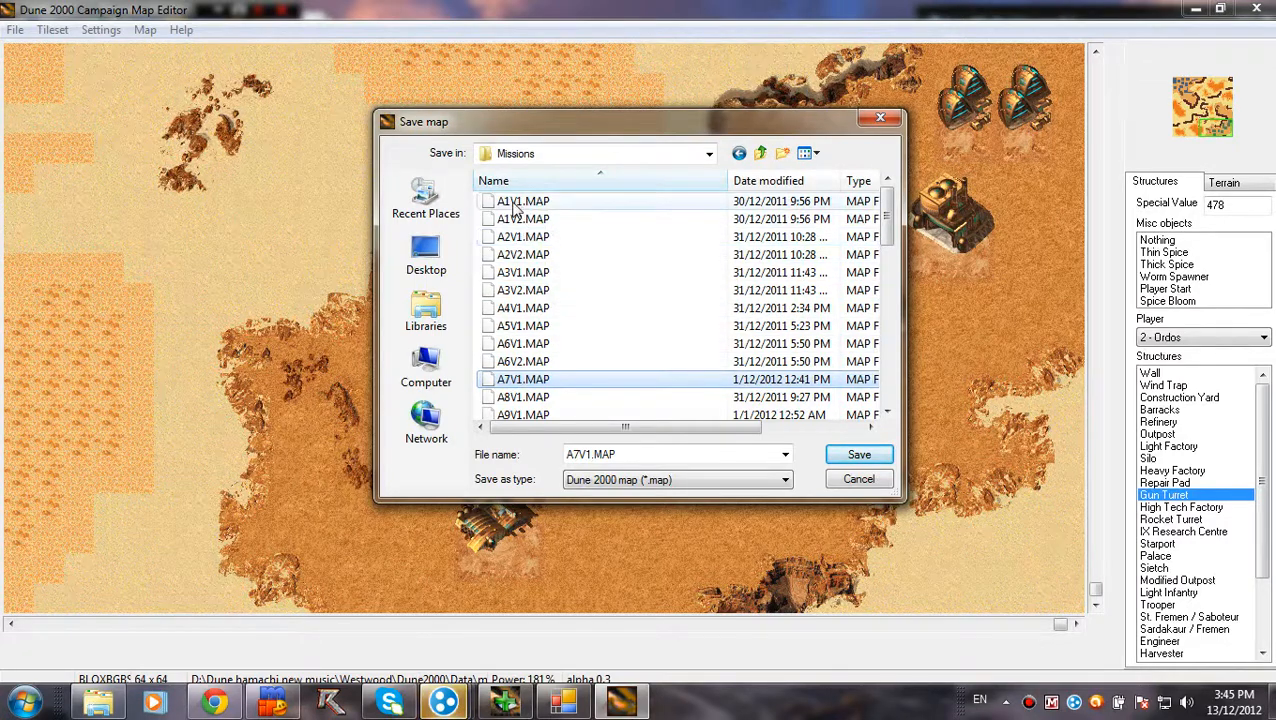
click(522, 200)
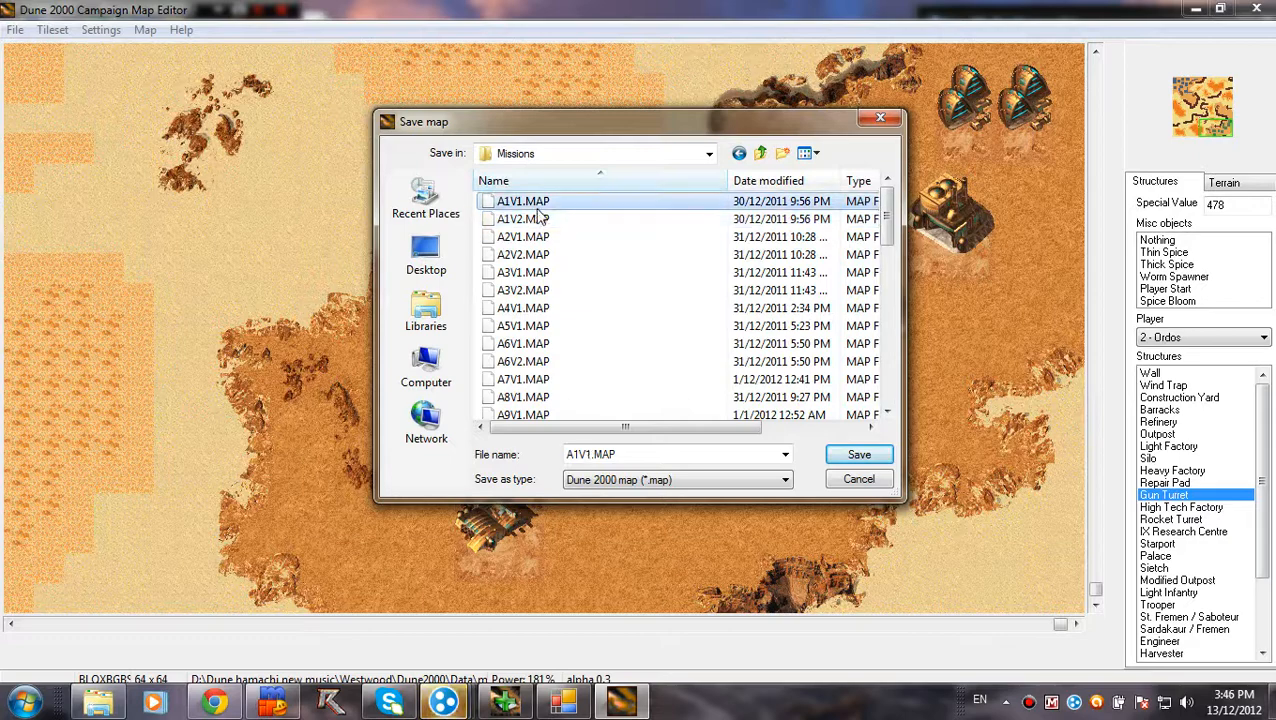
click(524, 218)
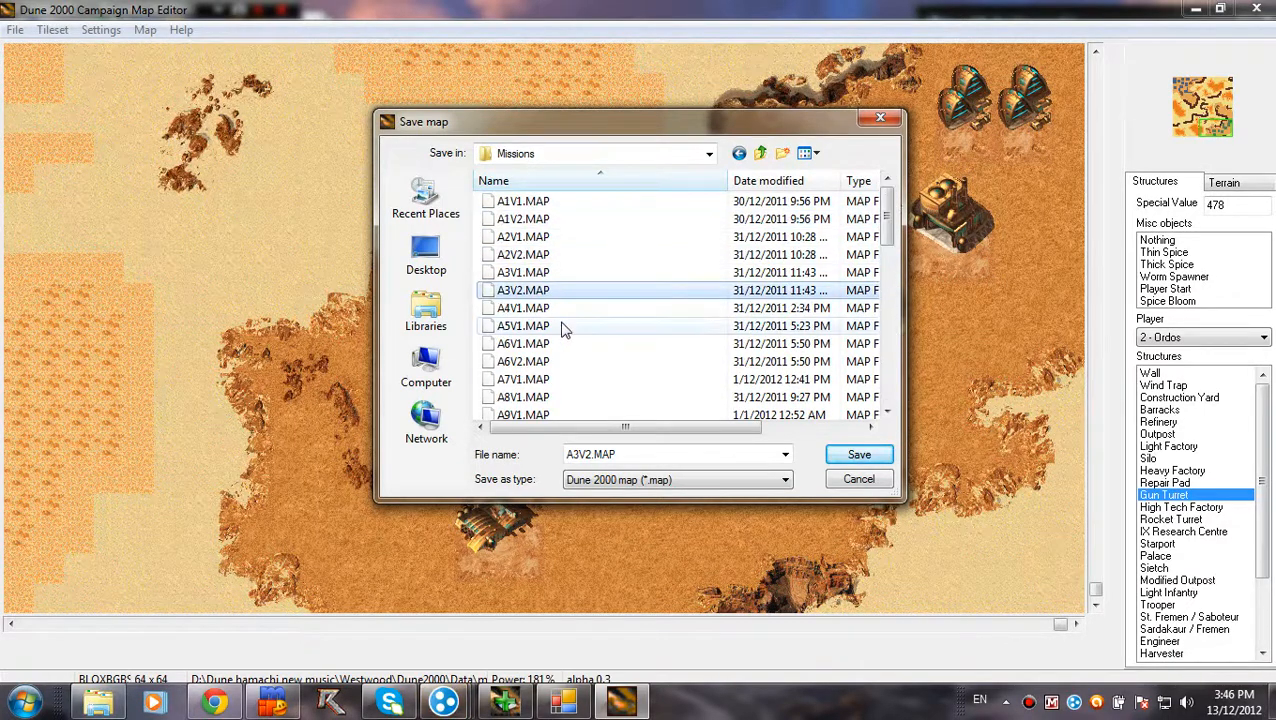
mouse_move(576, 360)
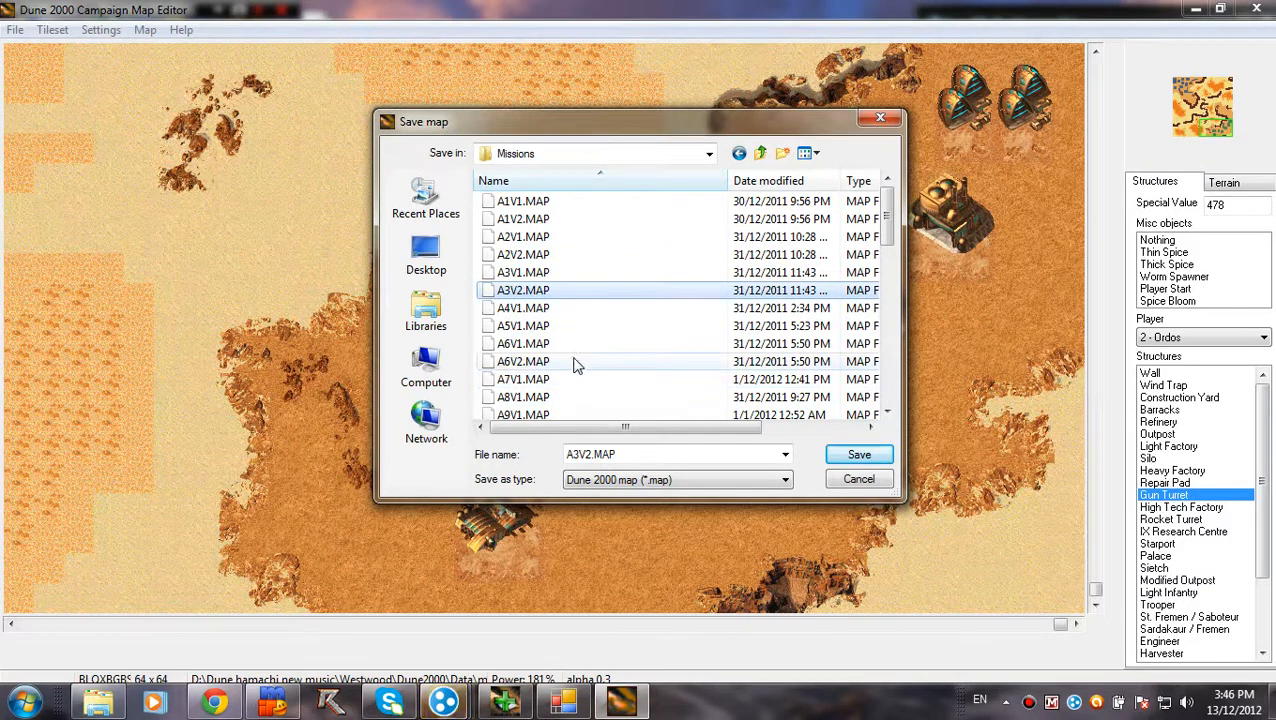
click(524, 360)
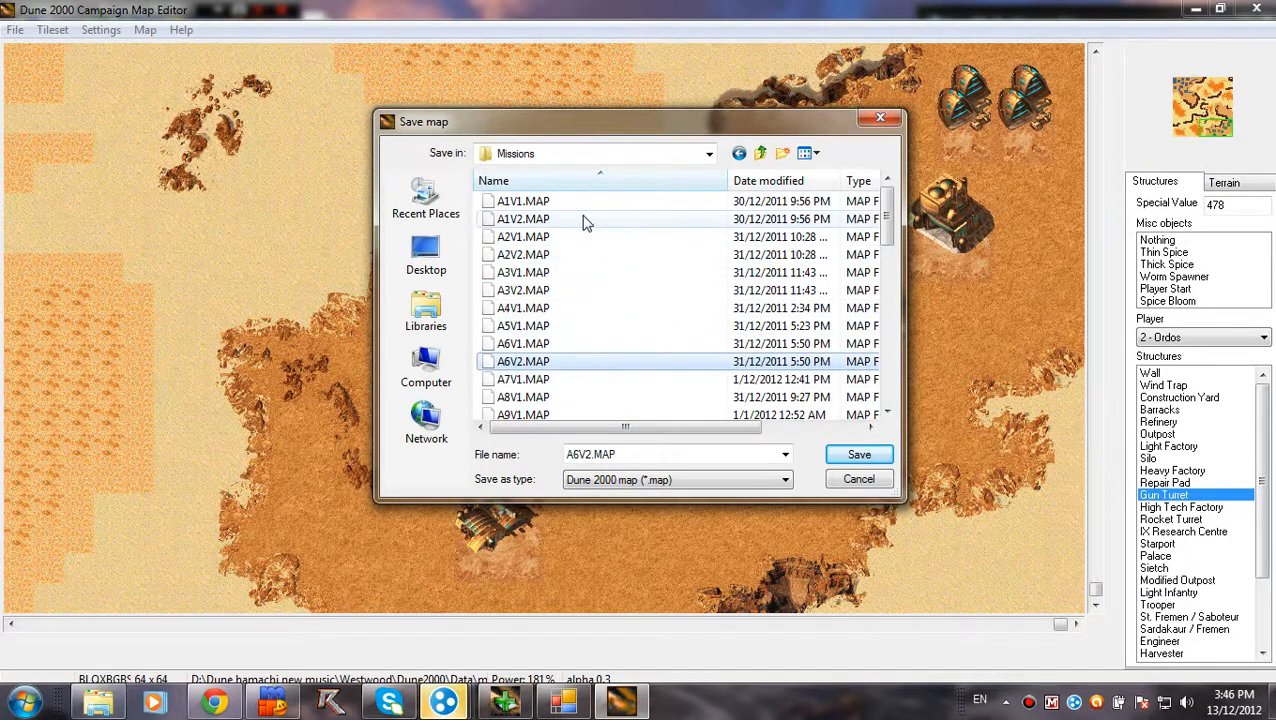
click(524, 200)
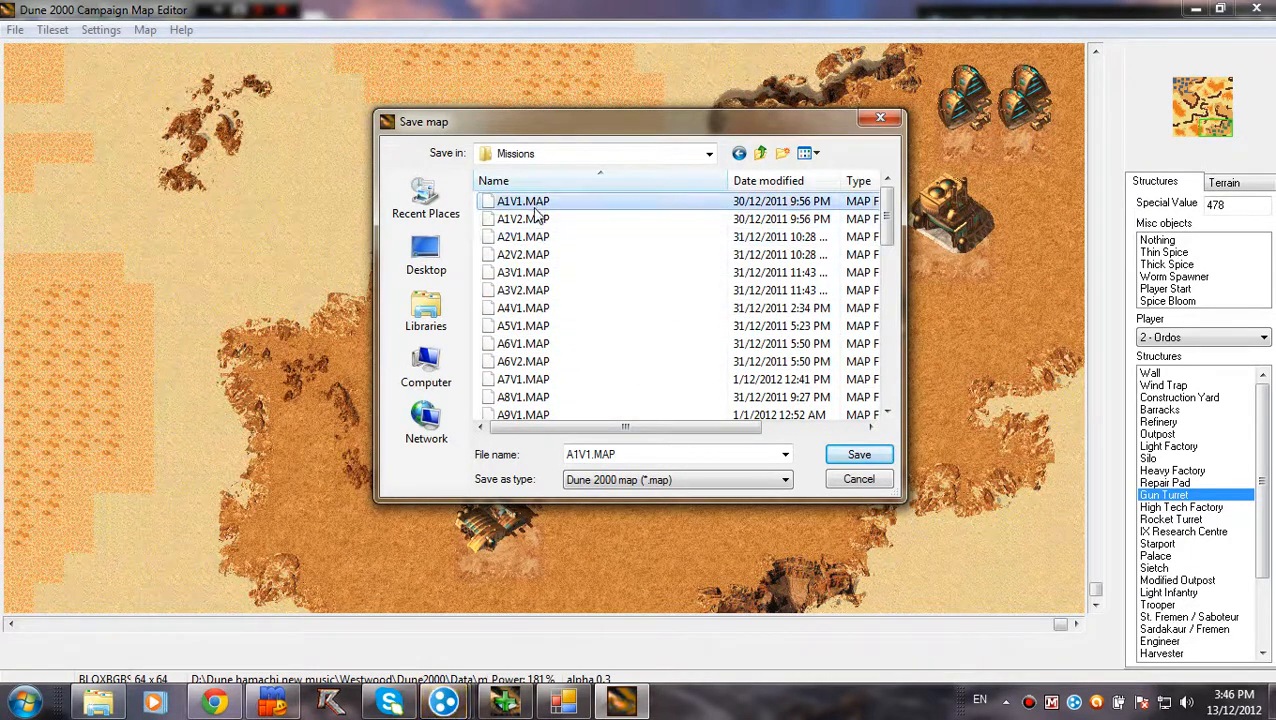
click(524, 218)
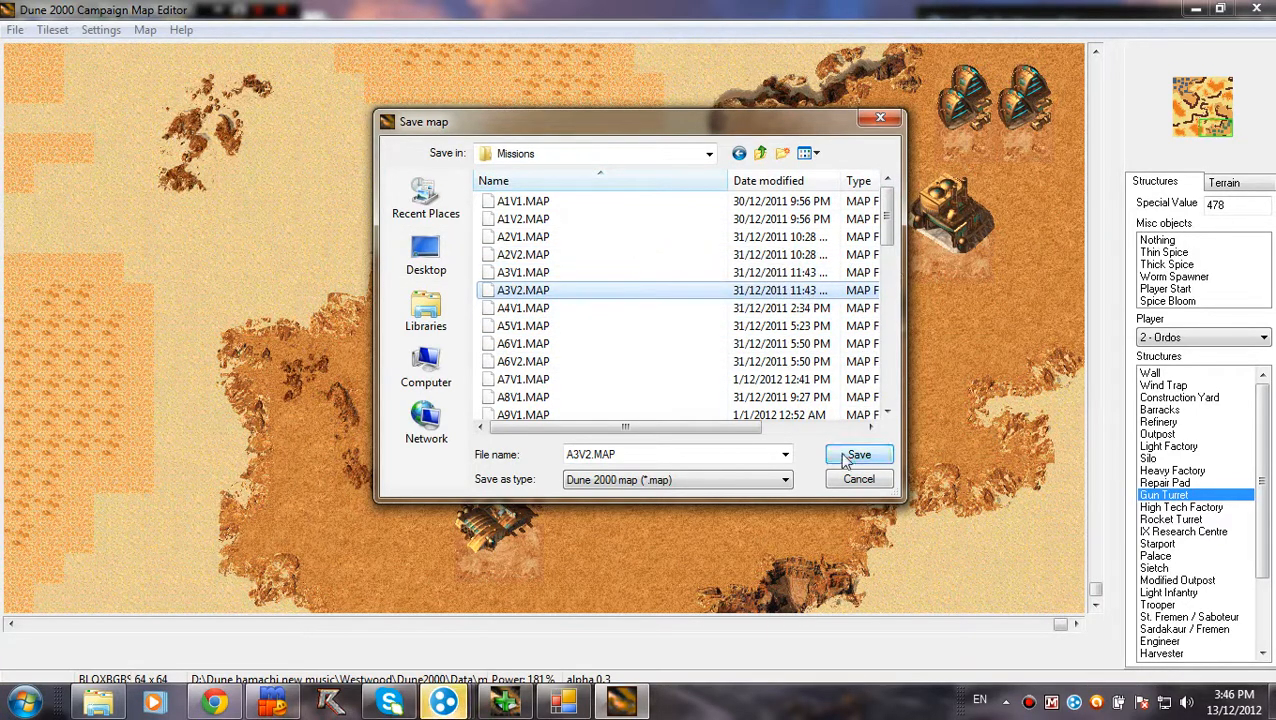
mouse_move(556, 348)
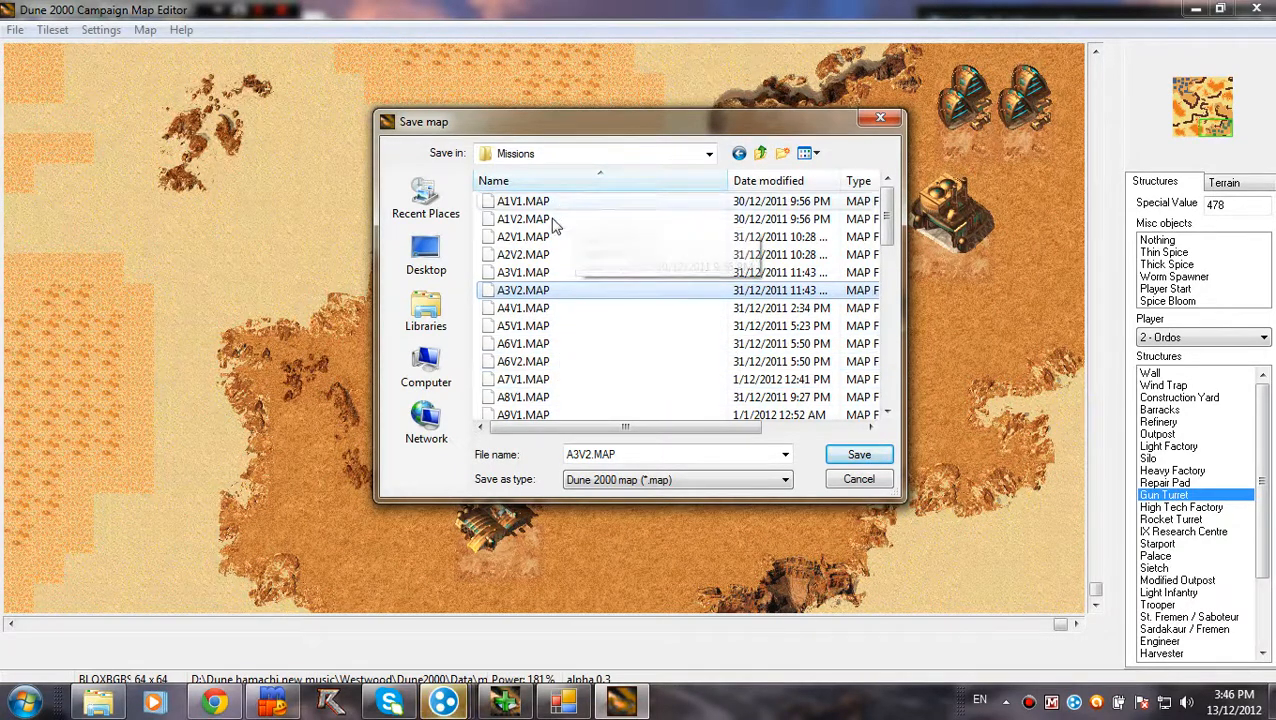
Step: Save the map, overwriting A3V2.MAP in the Missions folder
click(858, 454)
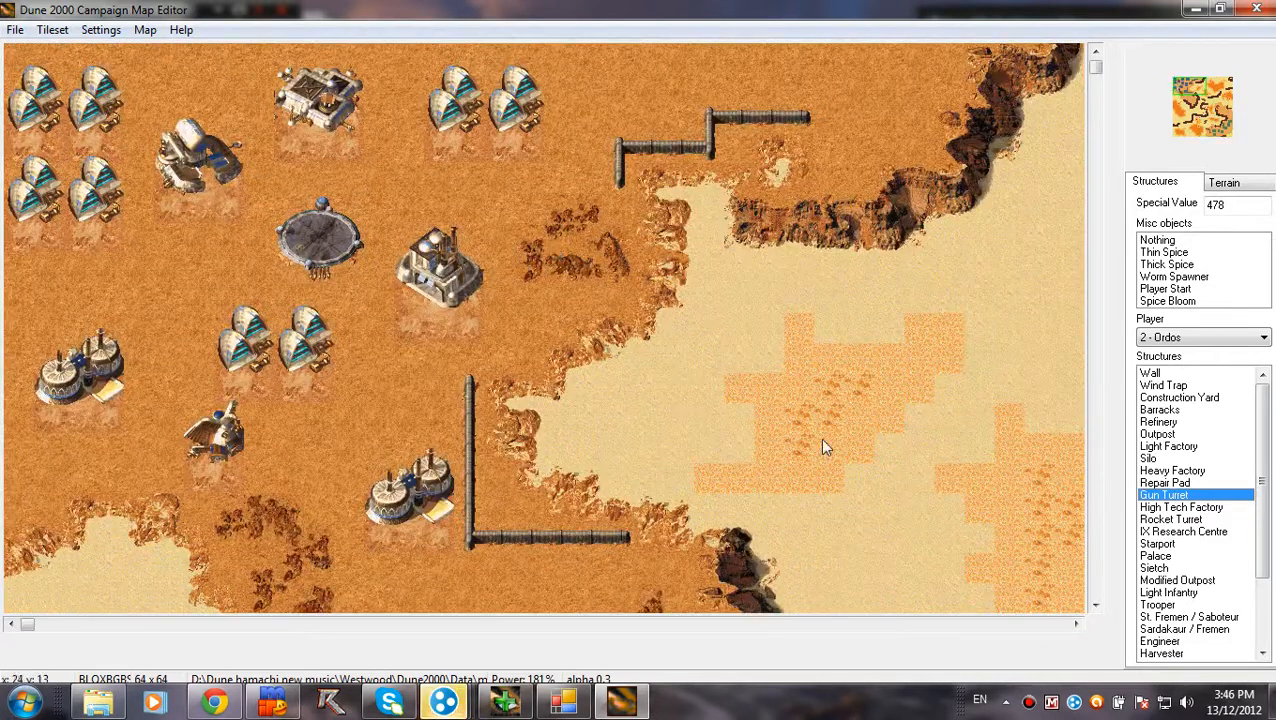
mouse_move(440, 290)
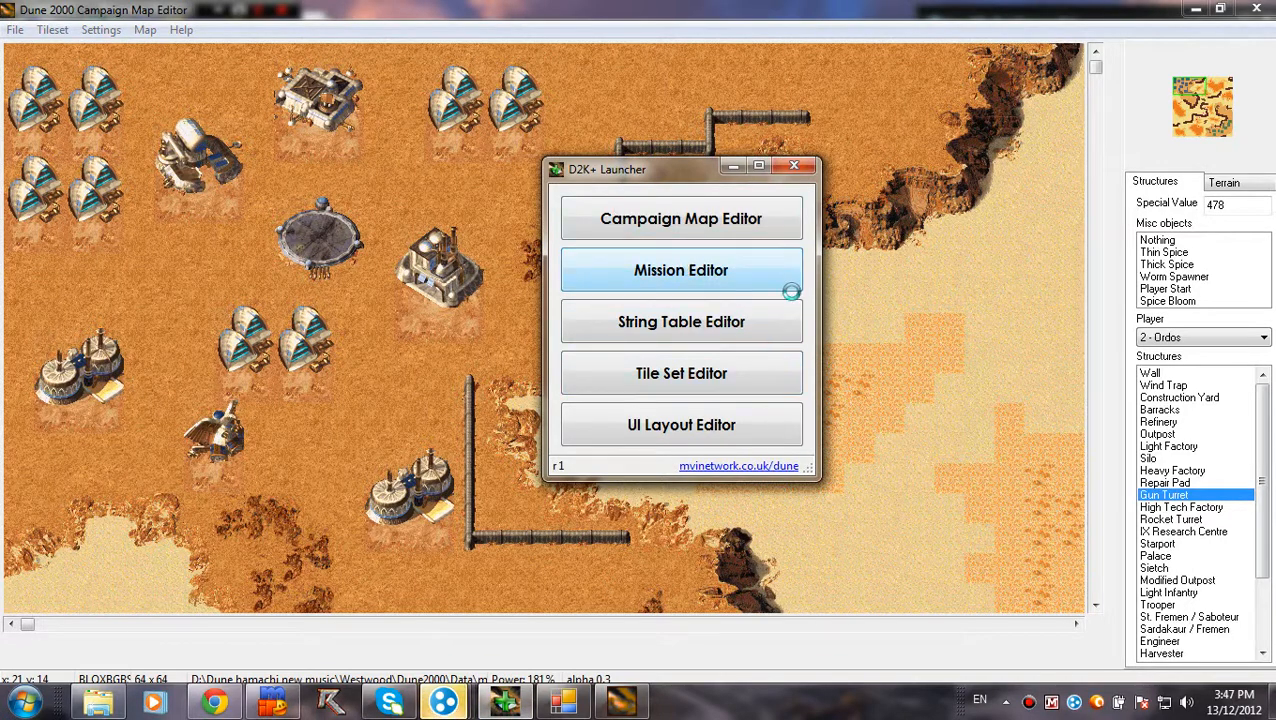
Step: Launch Mission Editor from the launcher and open _A1V1.MIS
click(680, 270)
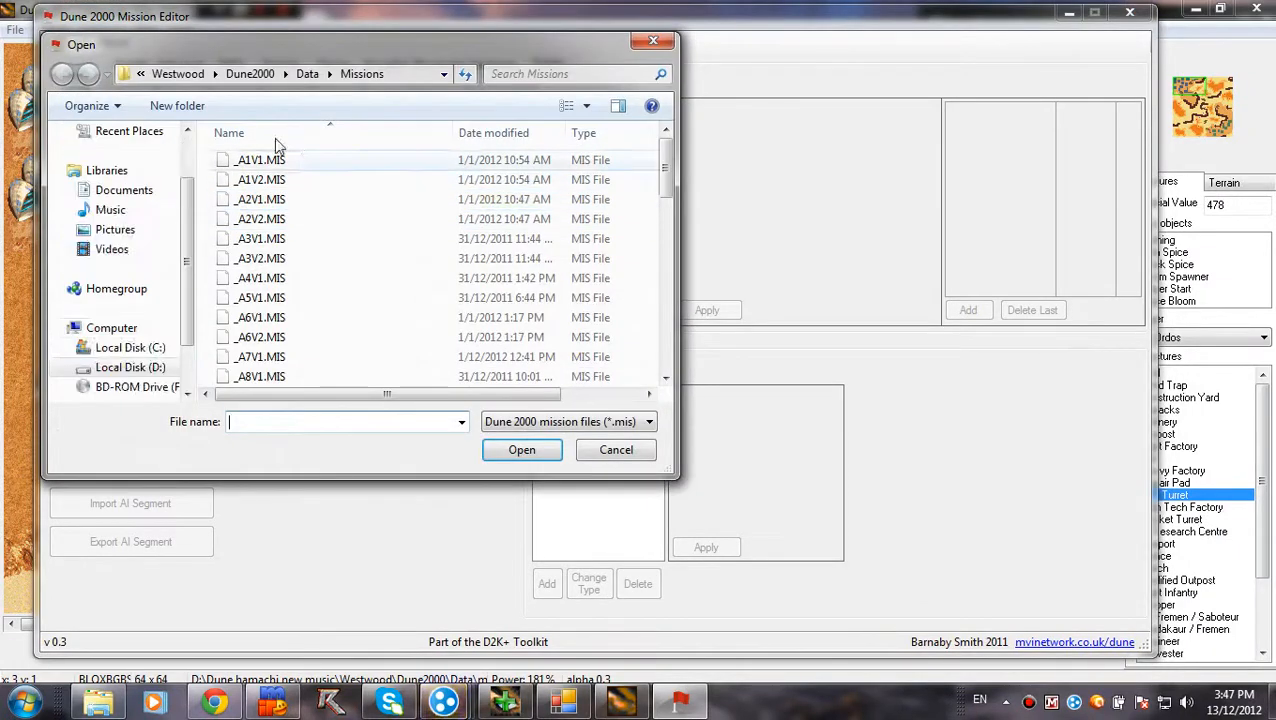
click(260, 160)
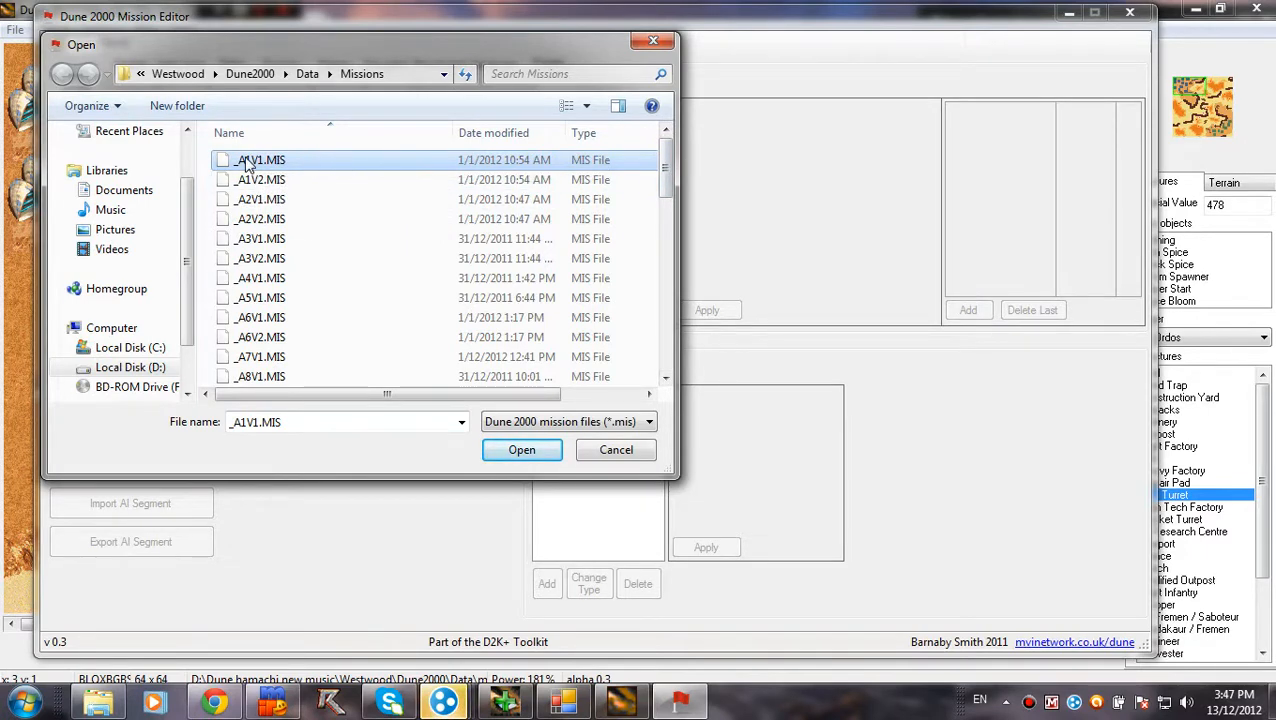
click(520, 448)
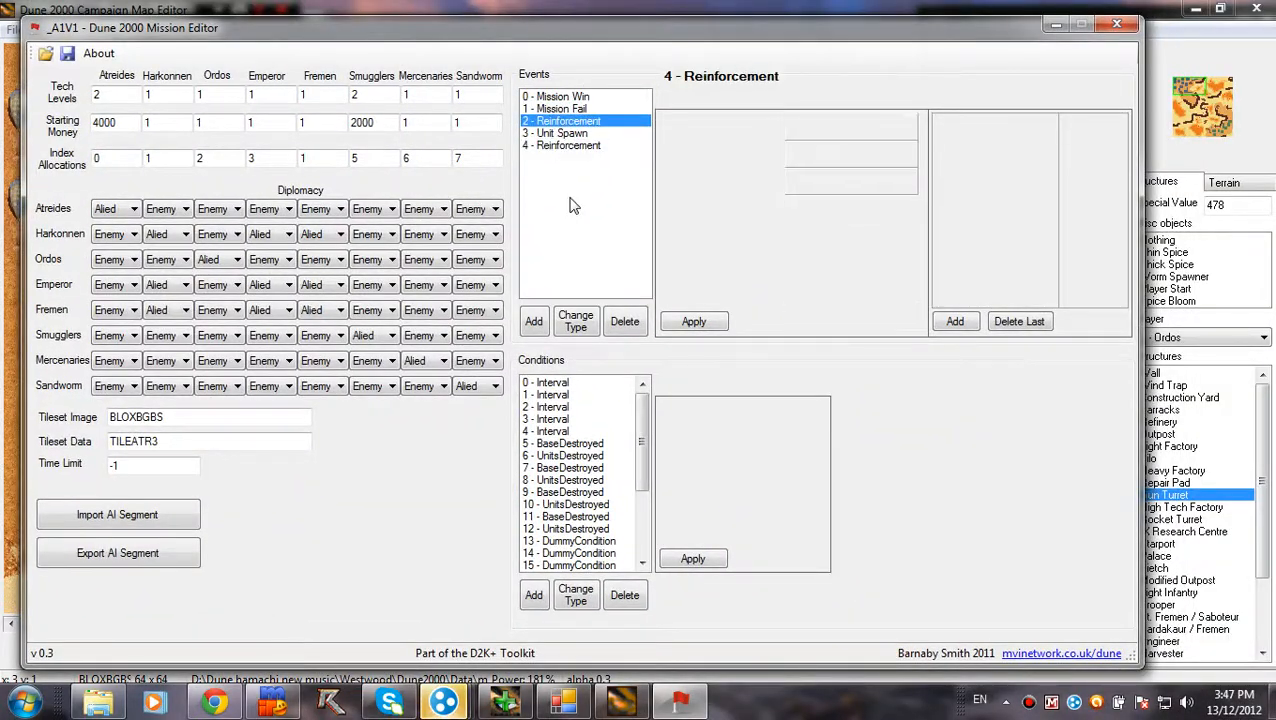
click(568, 132)
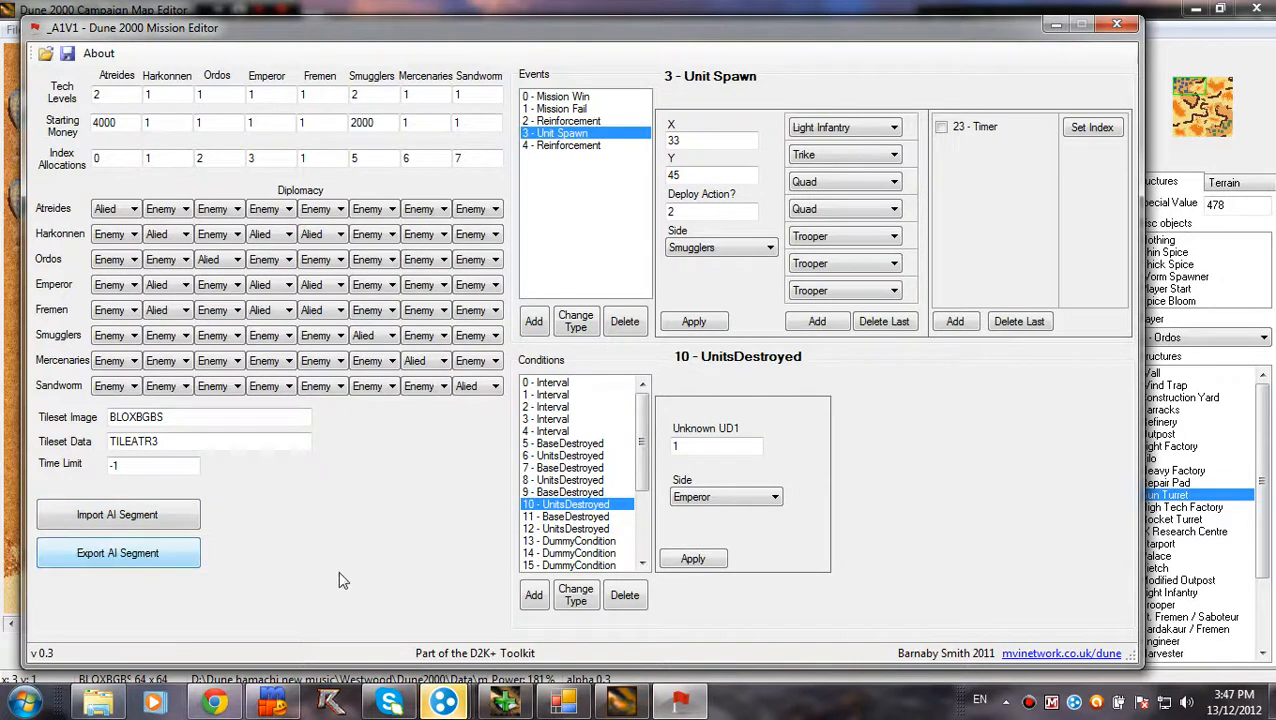
mouse_move(48, 512)
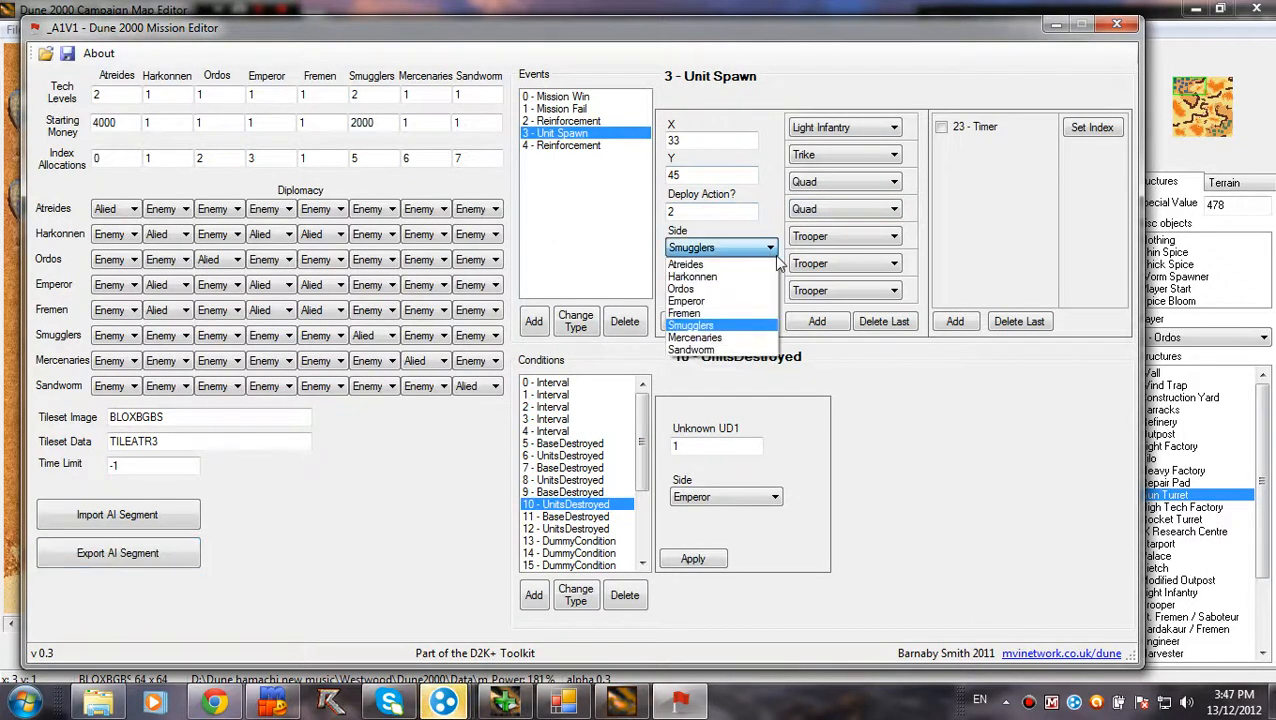
click(564, 120)
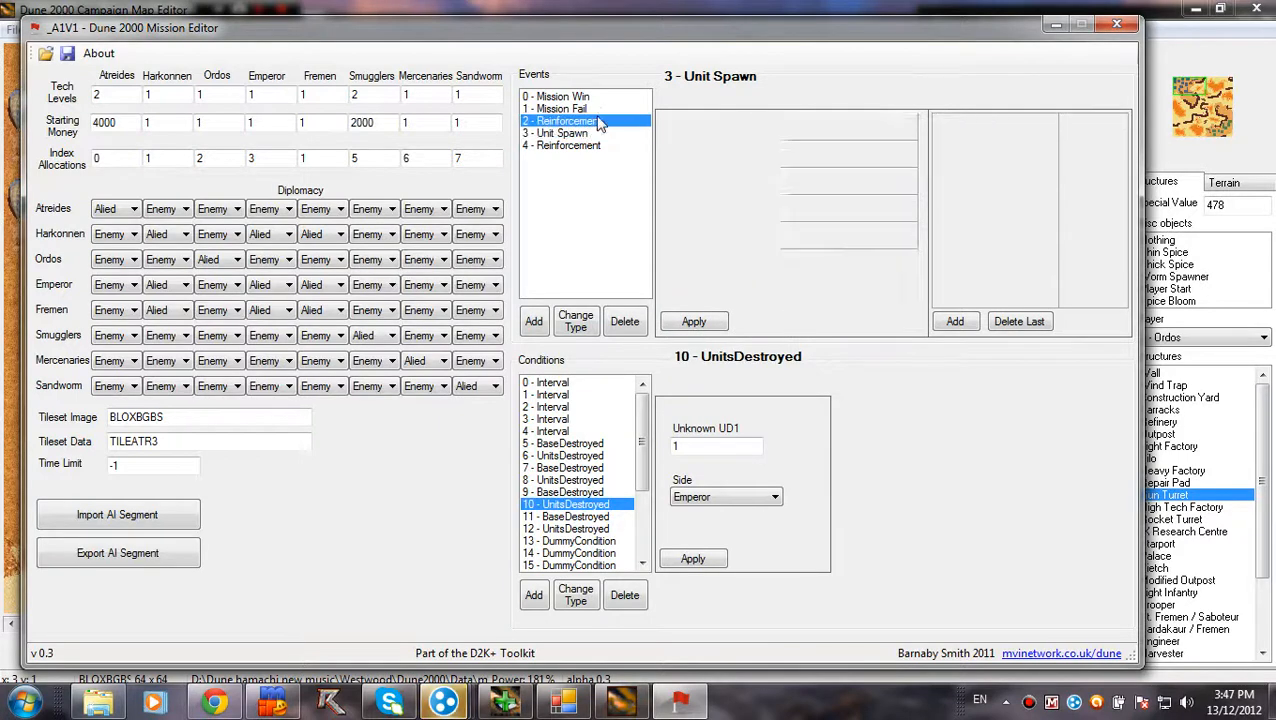
click(566, 108)
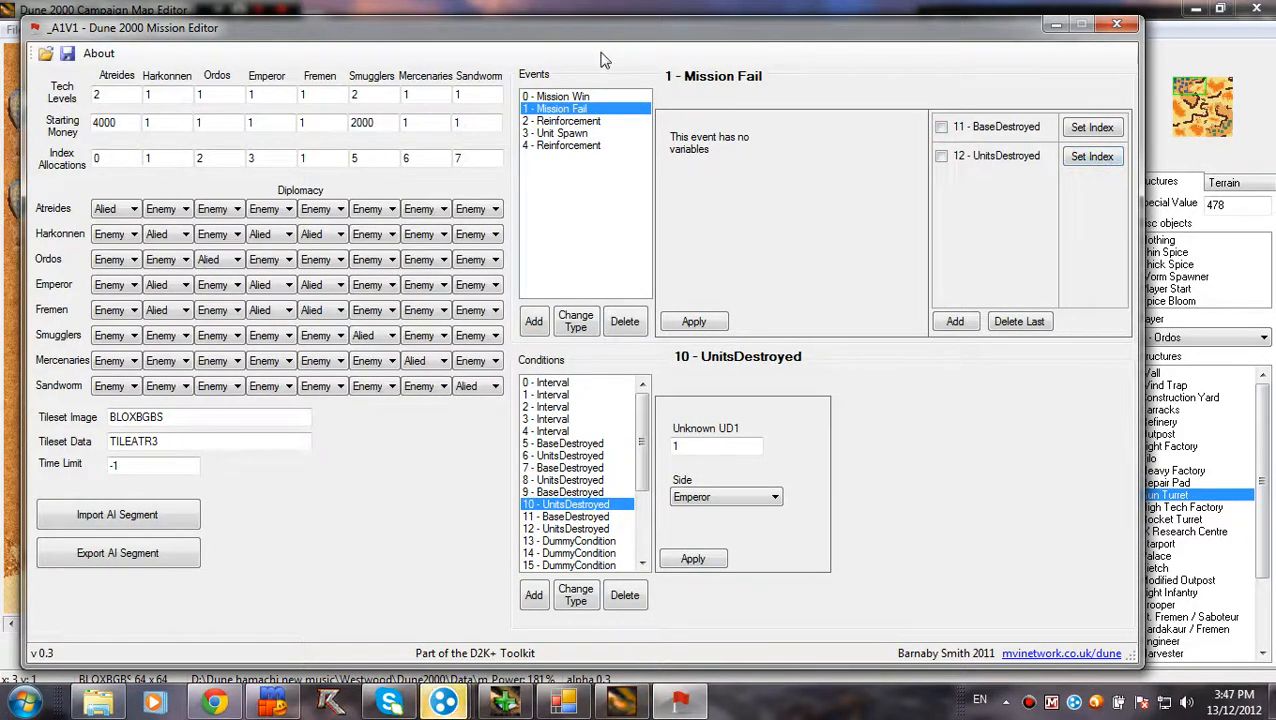
click(568, 144)
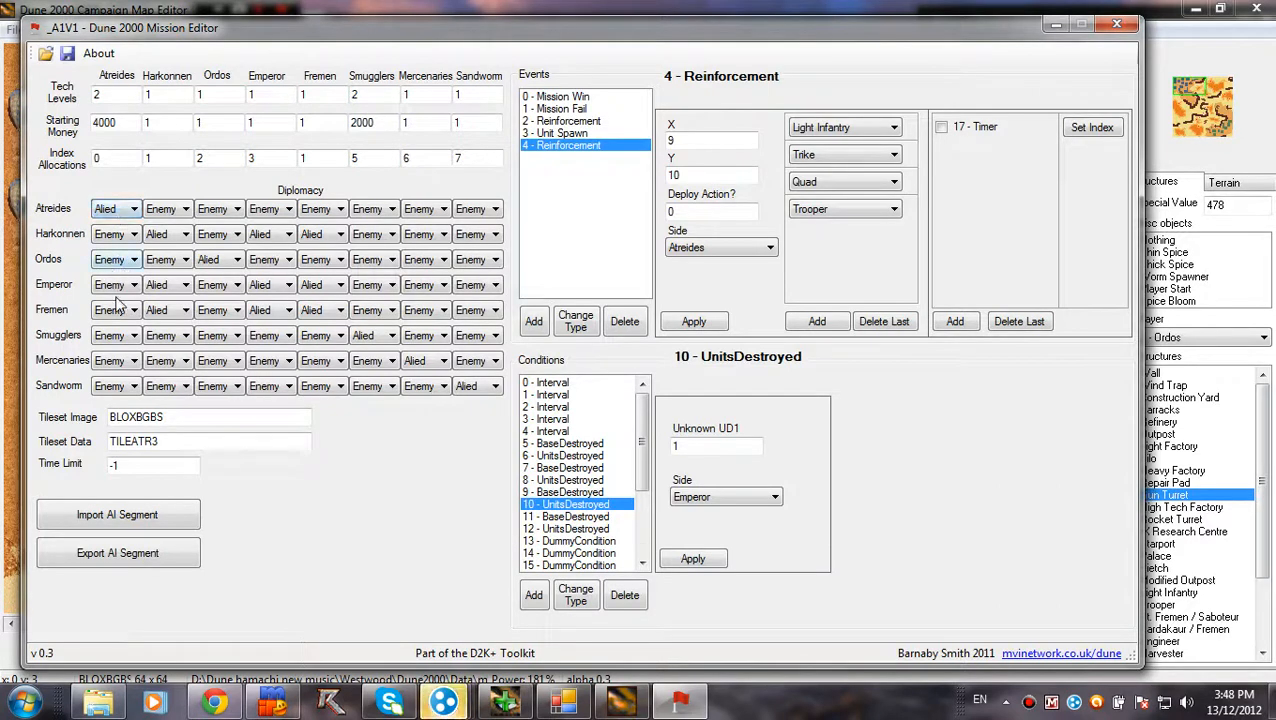
click(110, 284)
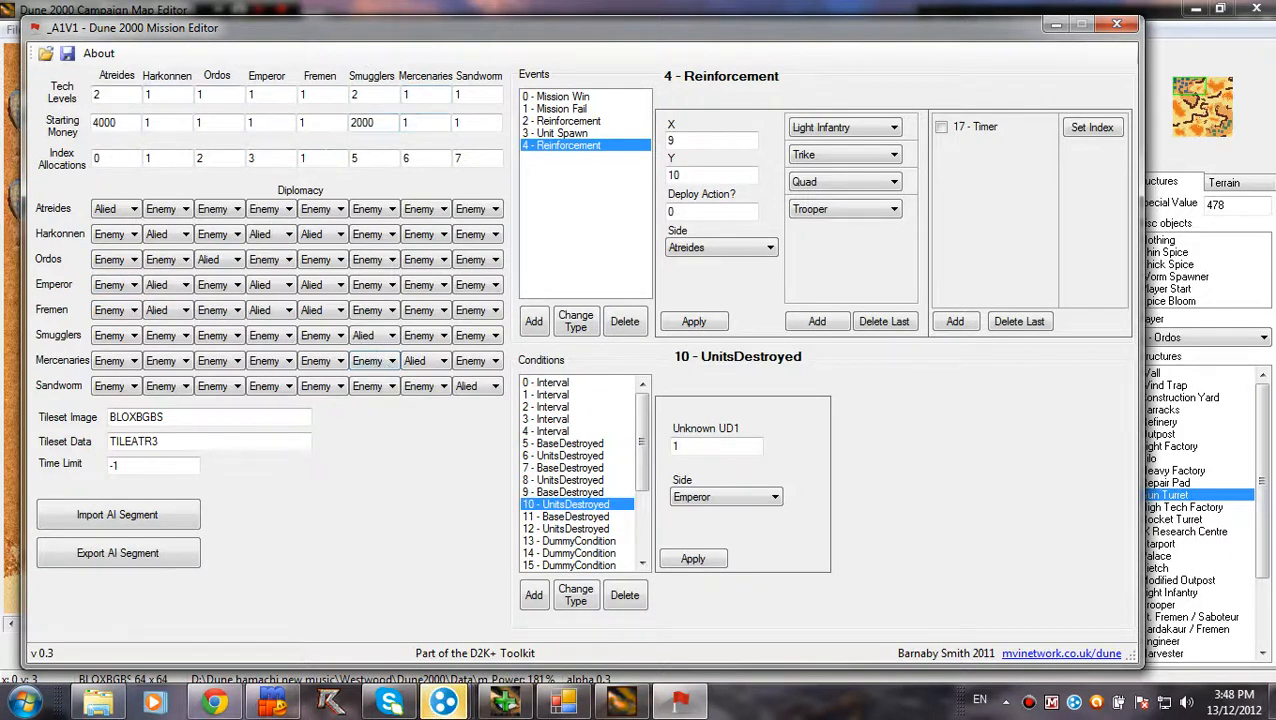
mouse_move(480, 140)
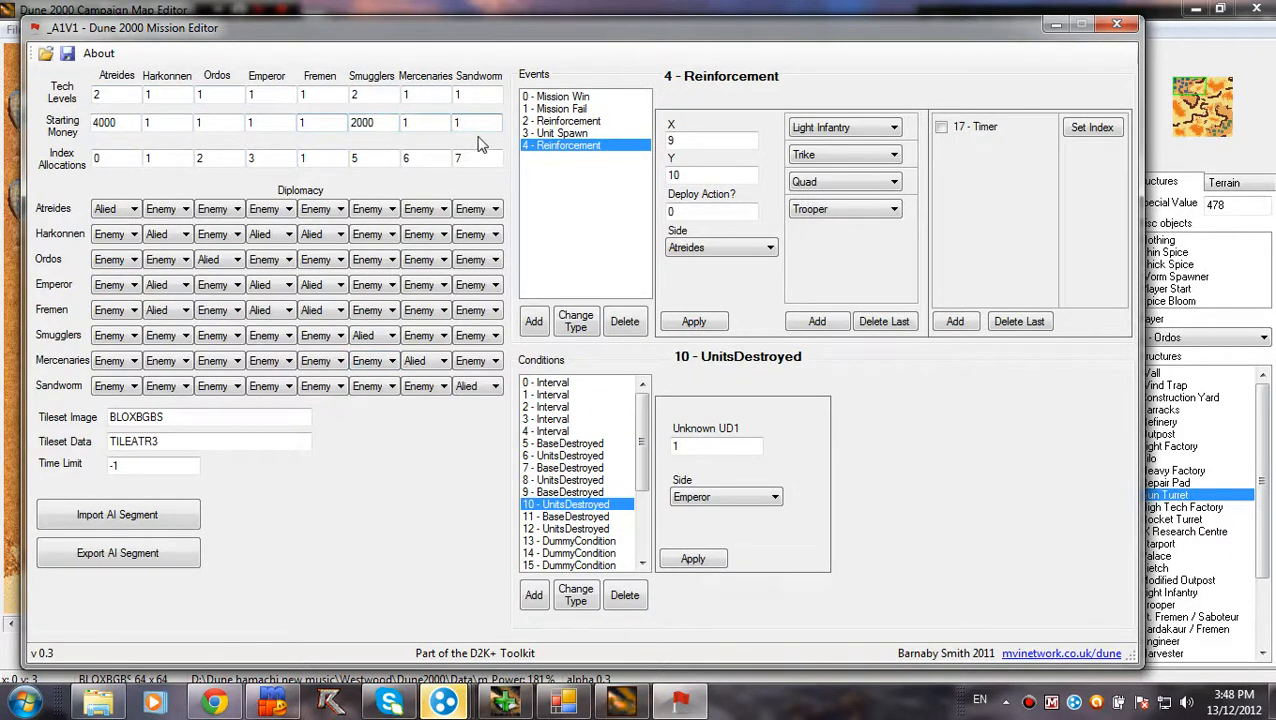